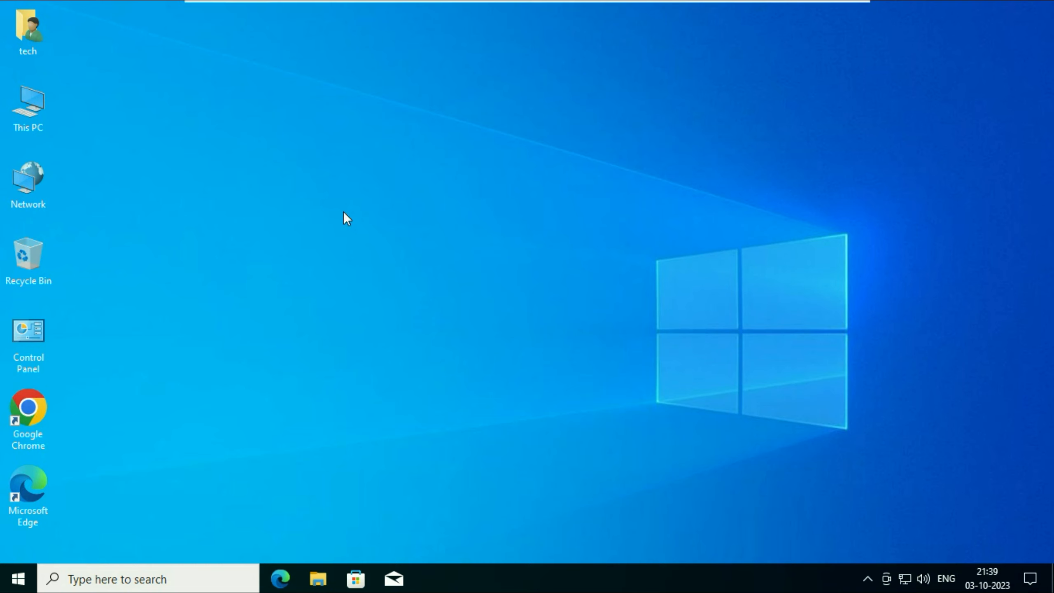
mouse_move(268, 271)
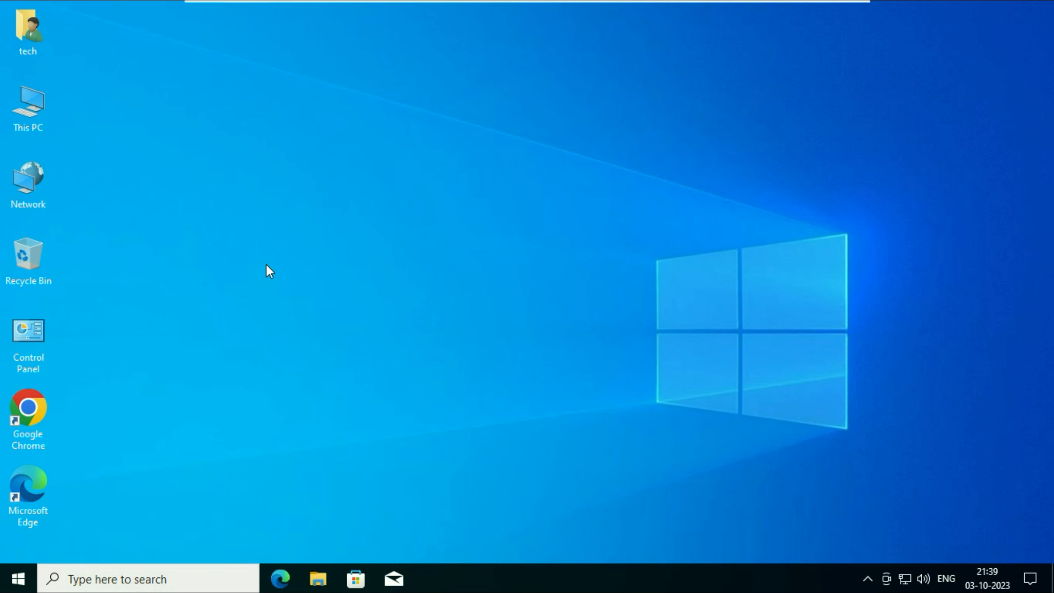
mouse_move(317, 430)
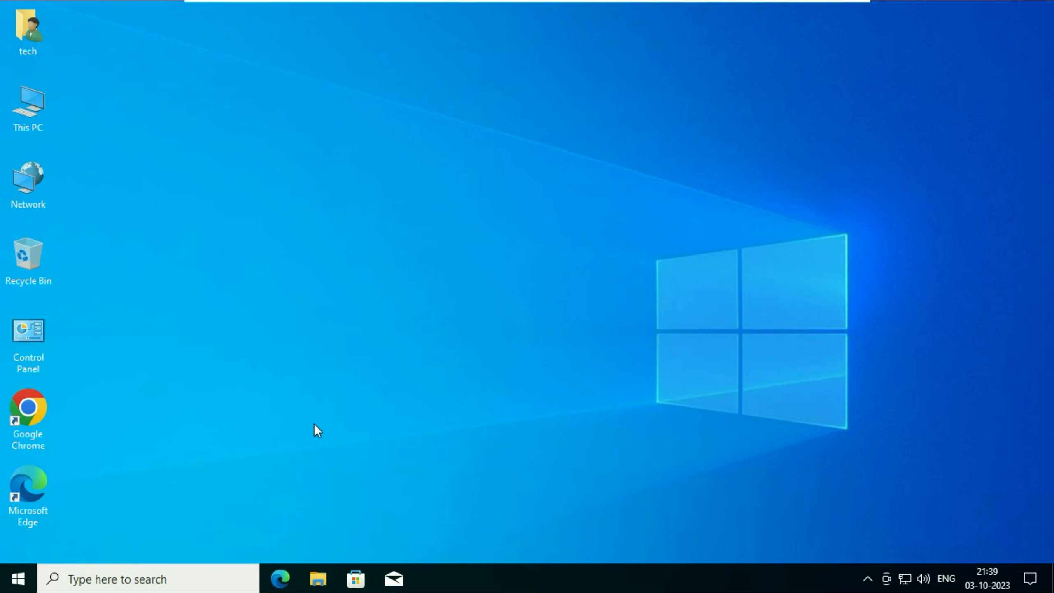
Bring up the Start menu from the taskbar.
click(13, 578)
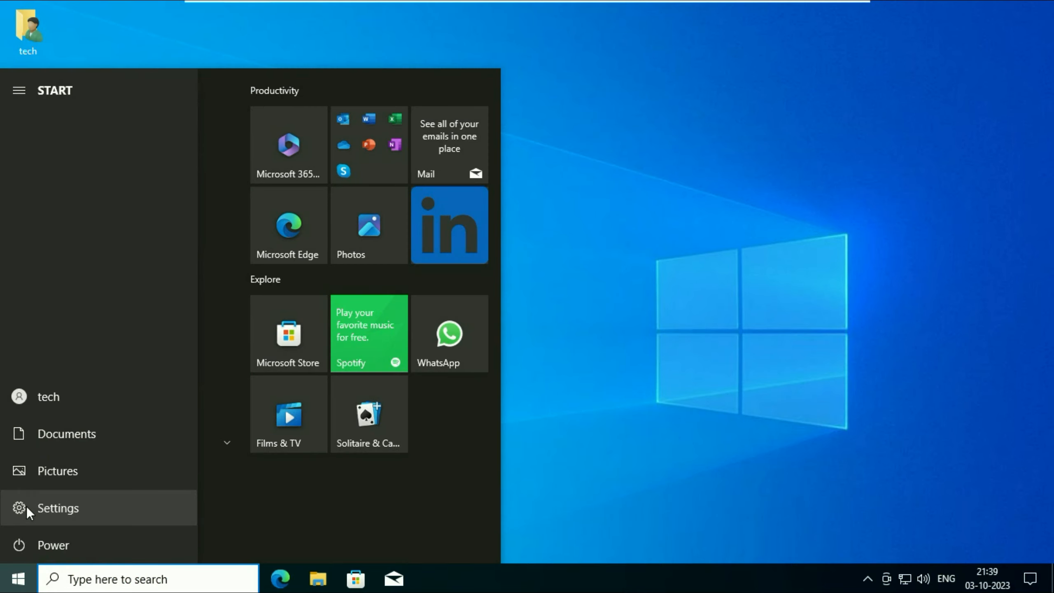
Go to Settings > Privacy > Microphone, showing device microphone access is off.
click(58, 507)
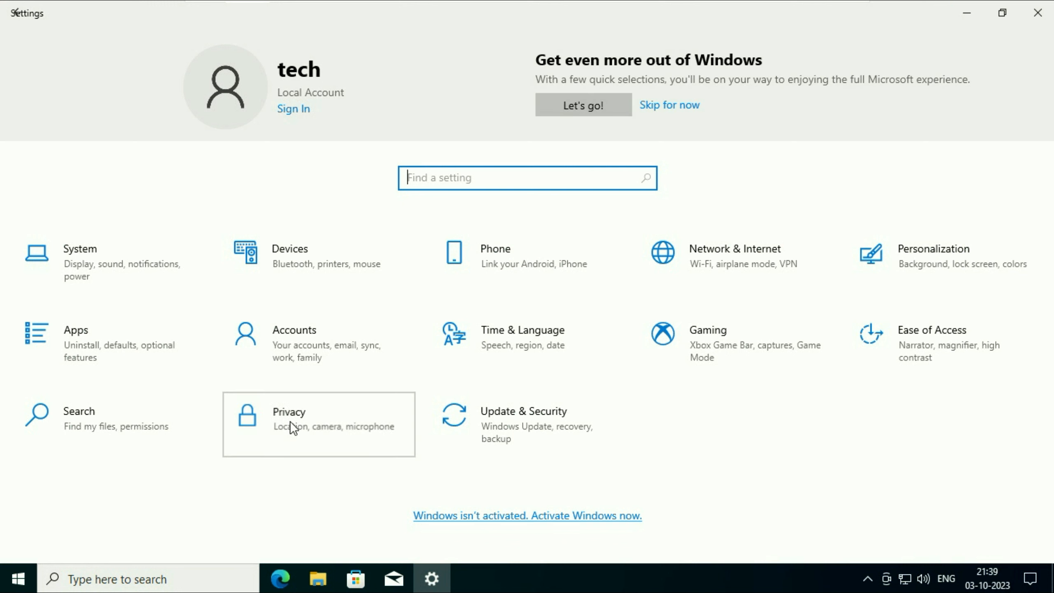
click(289, 417)
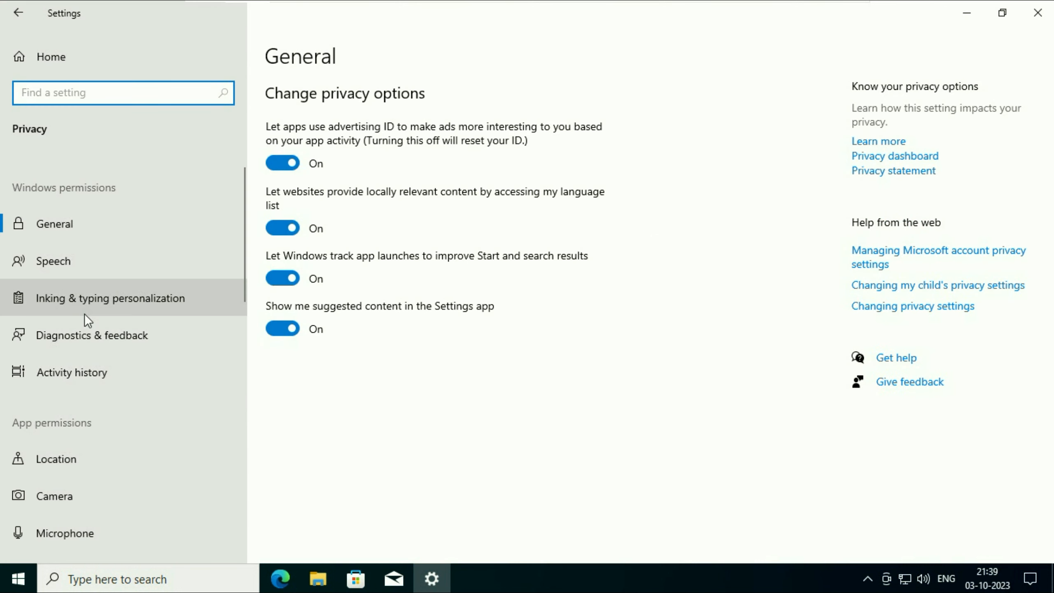
scroll(down, 3)
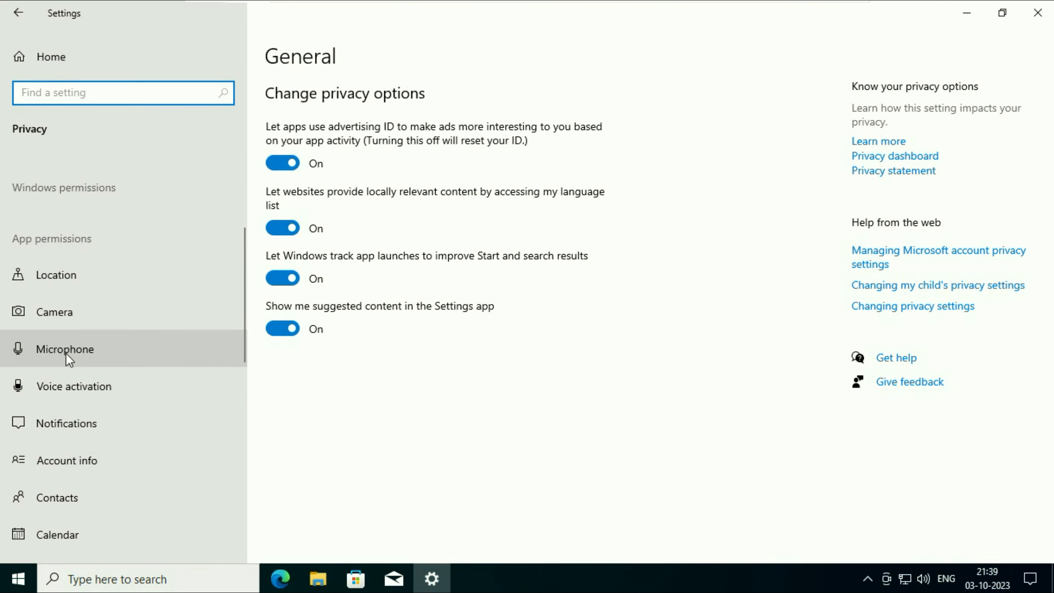
click(64, 349)
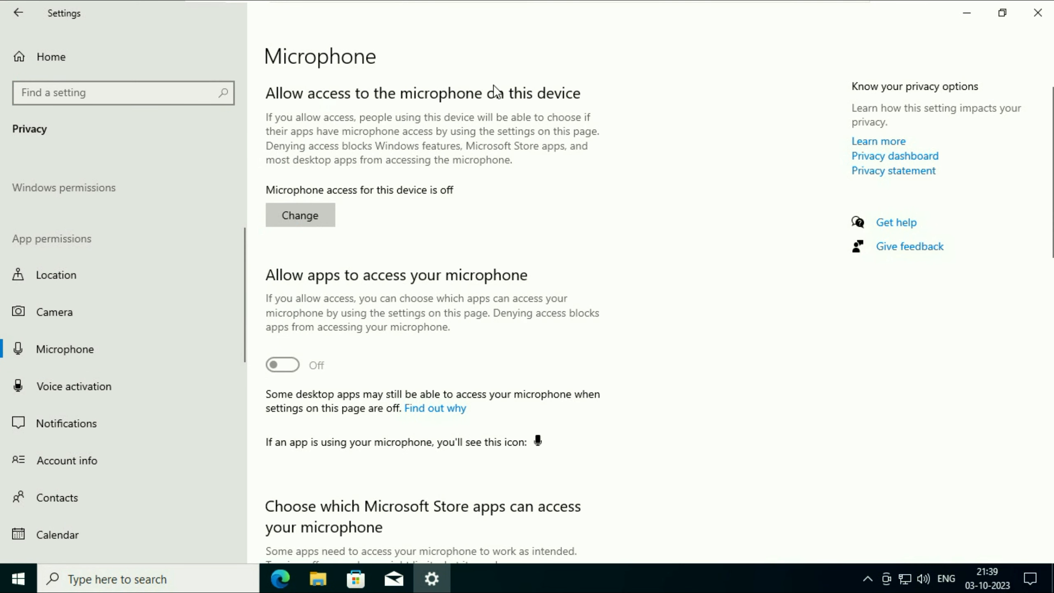
mouse_move(504, 106)
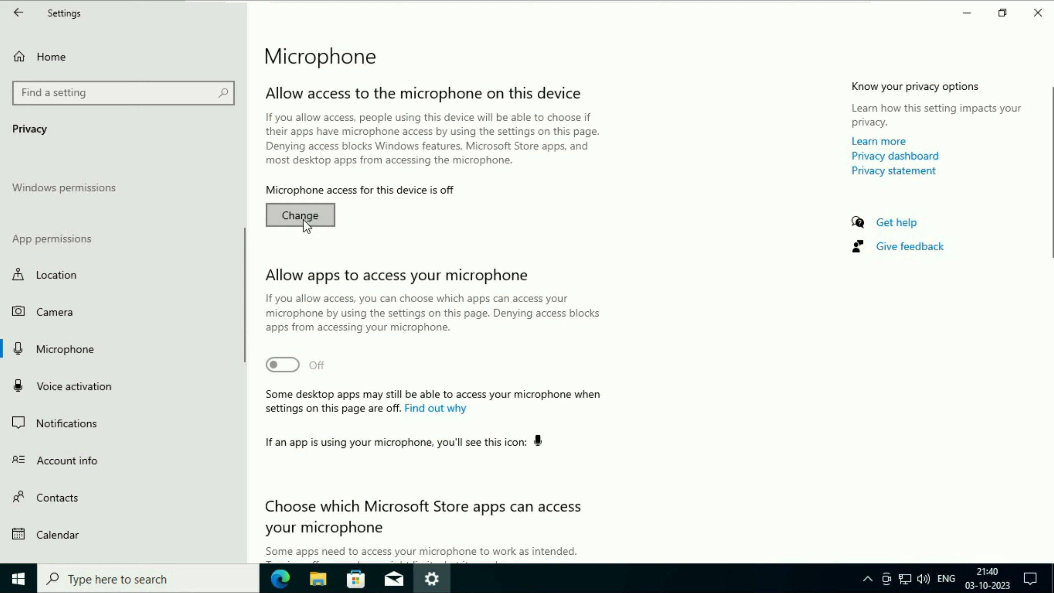
Switch microphone access for this device On and allow apps to access the microphone.
click(300, 215)
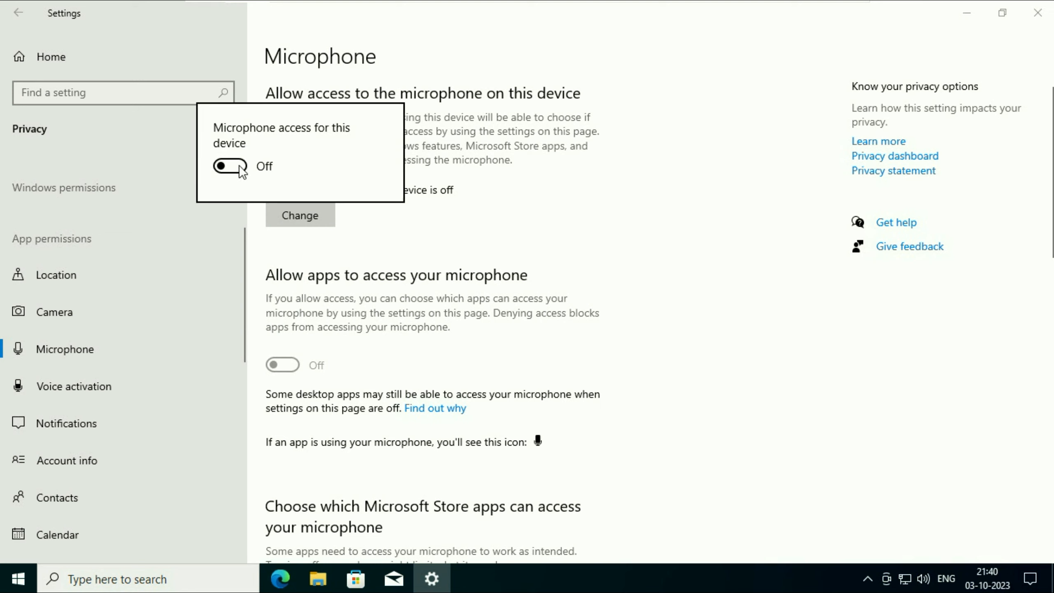
click(230, 166)
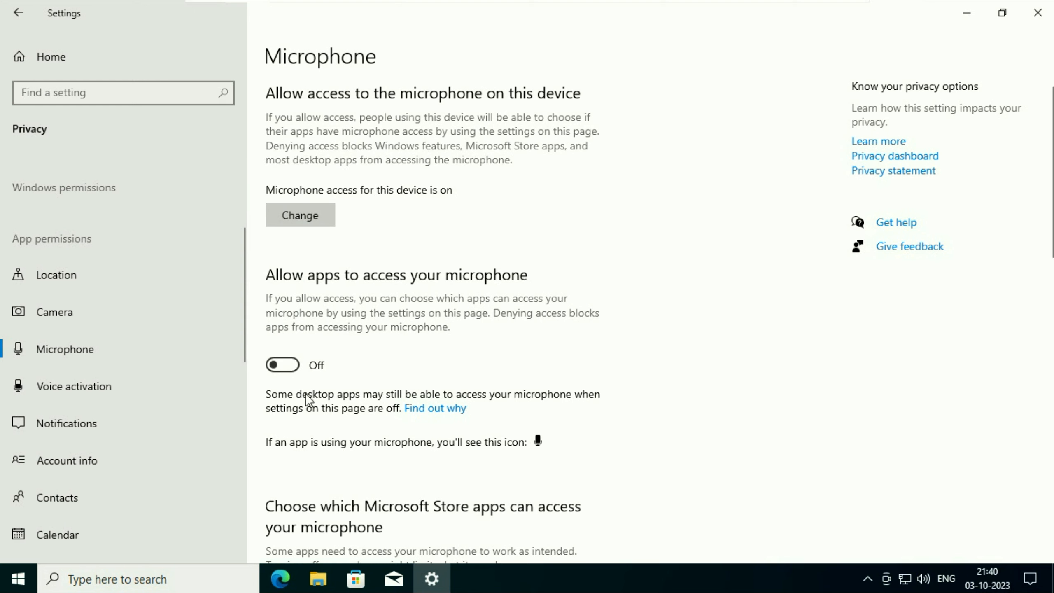
click(282, 364)
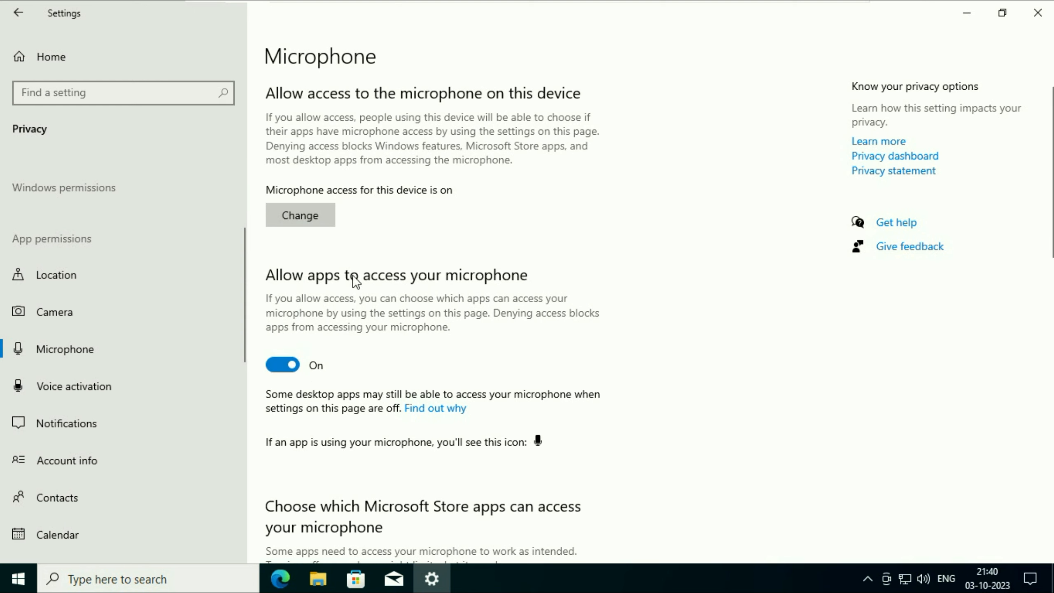
scroll(down, 3)
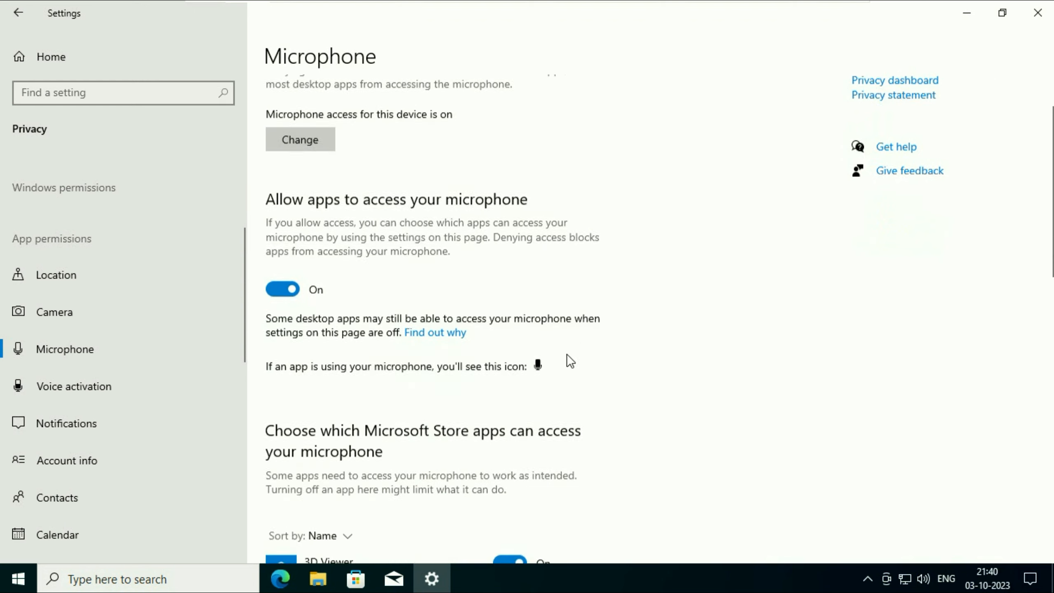
scroll(down, 3)
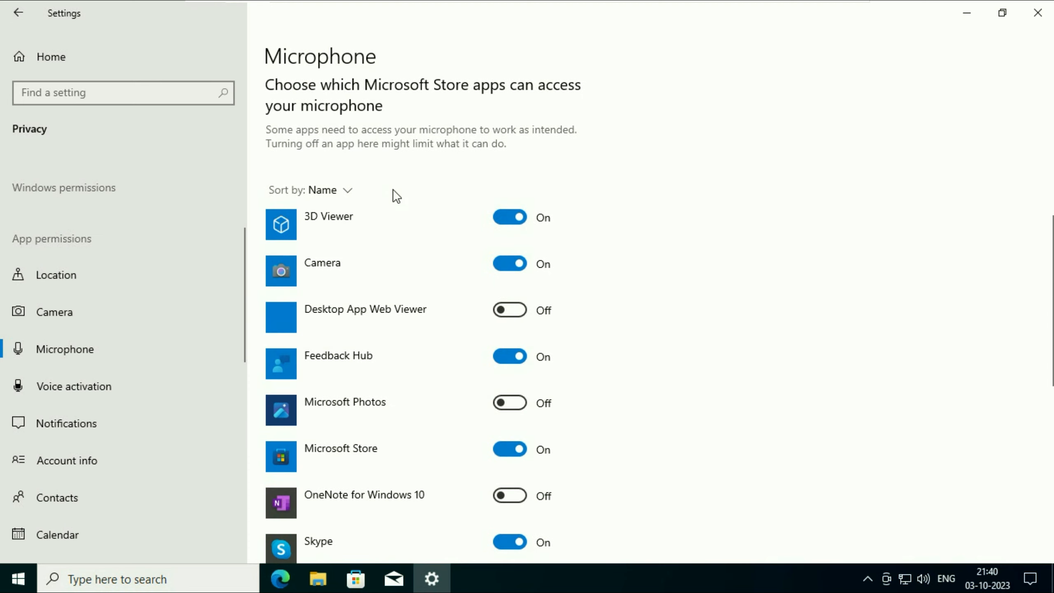
scroll(down, 3)
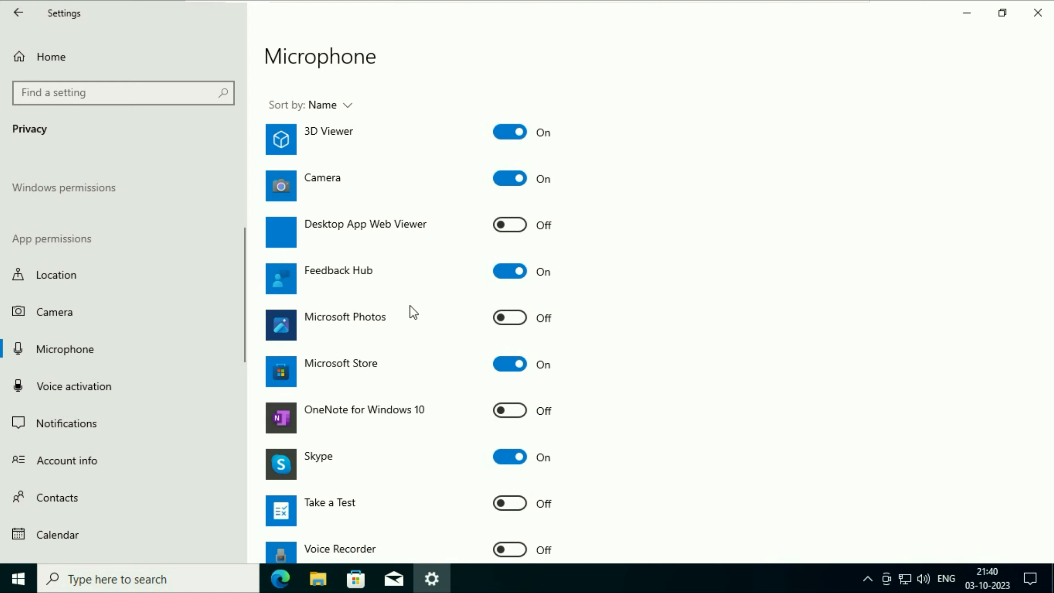
mouse_move(323, 471)
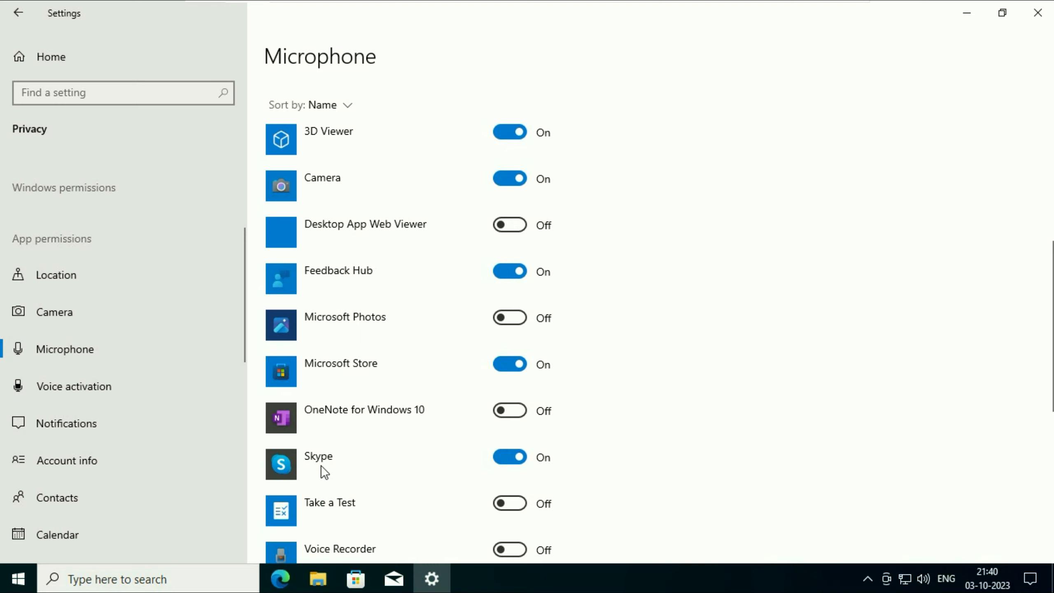
mouse_move(273, 456)
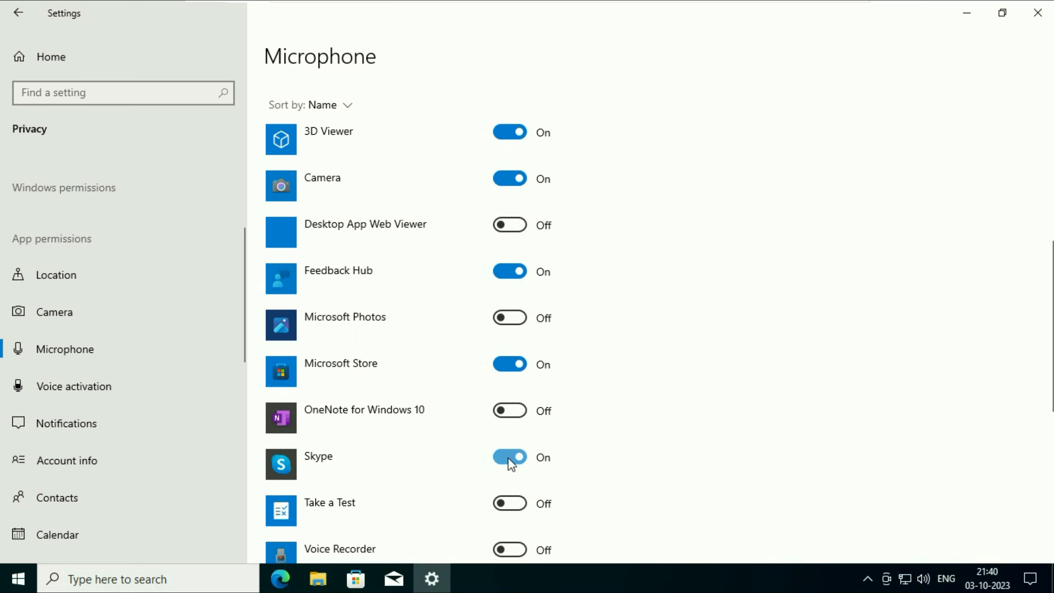
click(509, 457)
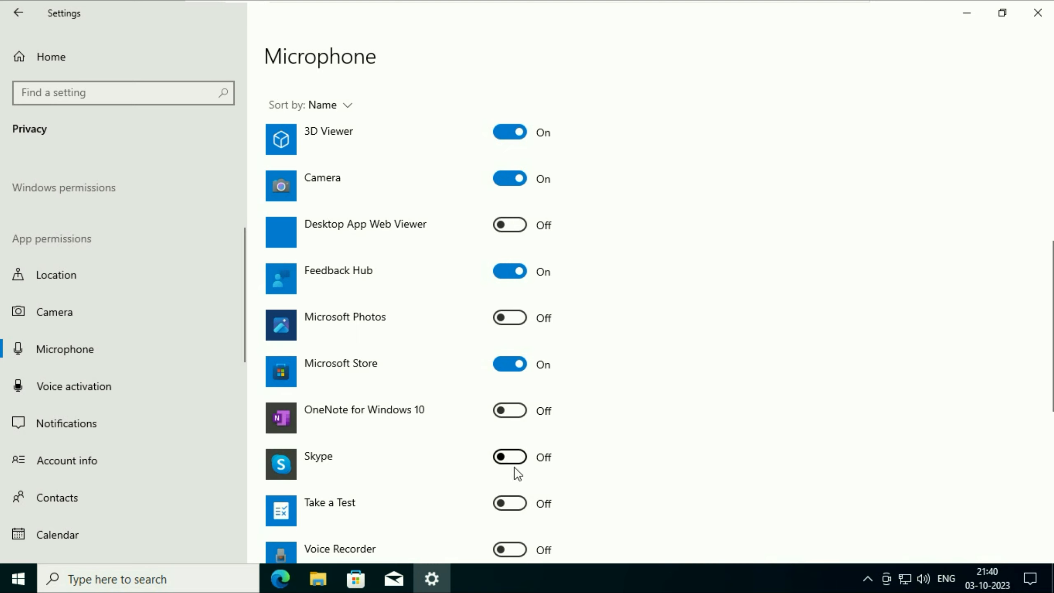
click(510, 457)
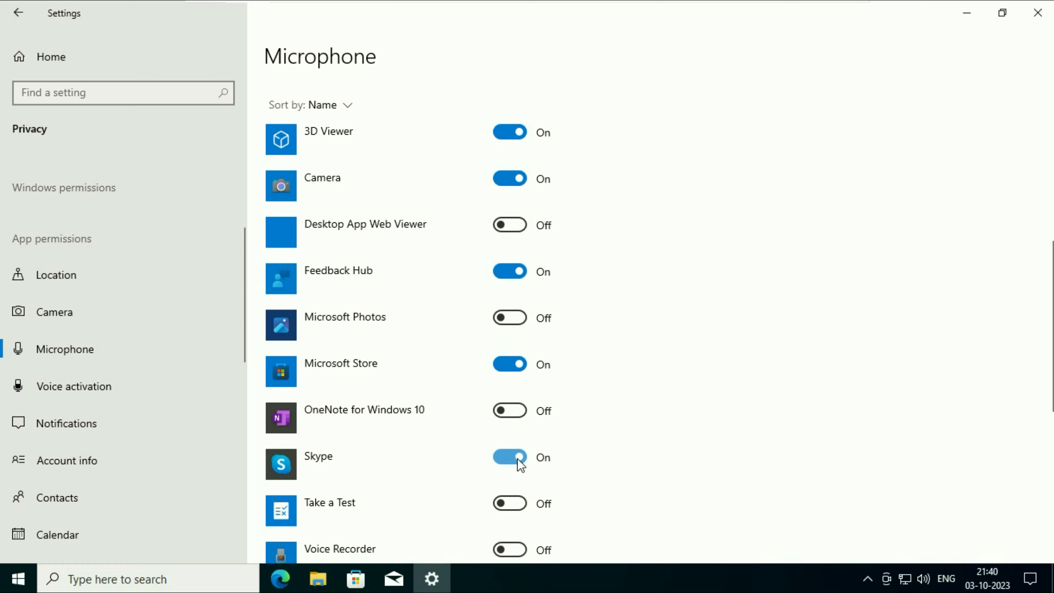
click(510, 457)
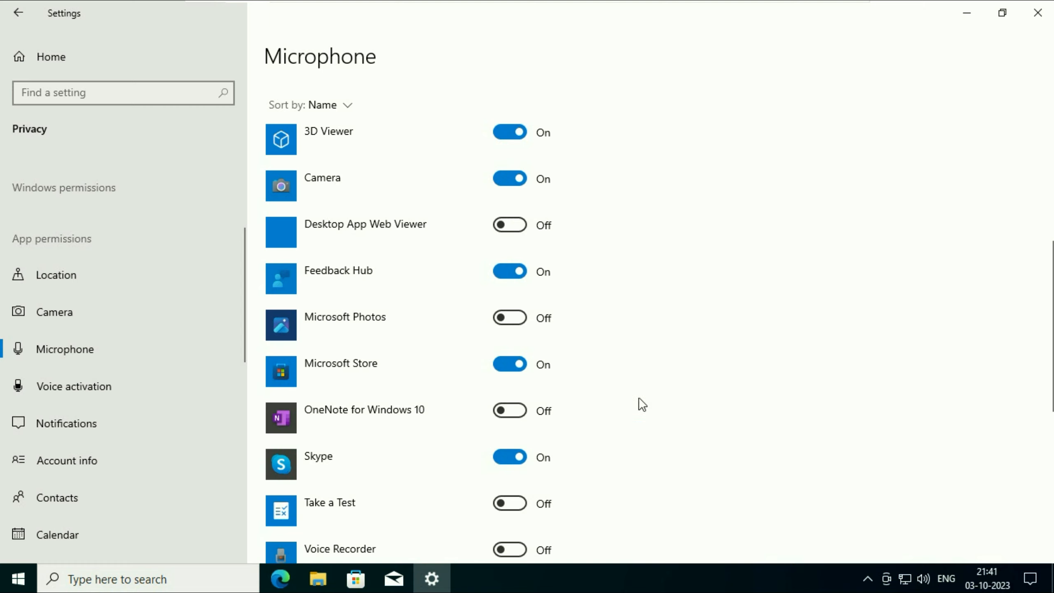
scroll(down, 3)
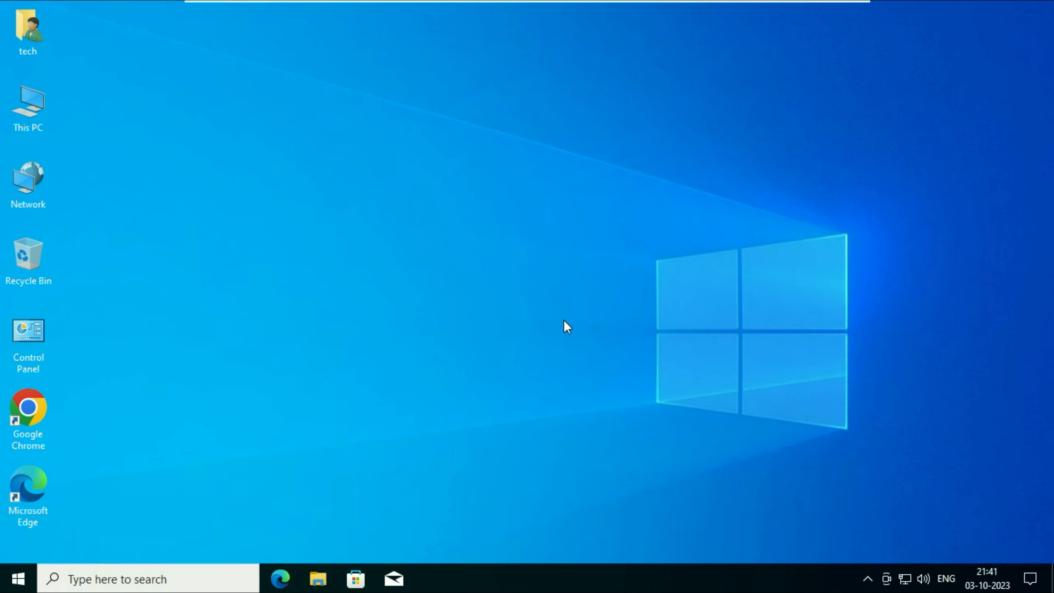
mouse_move(37, 584)
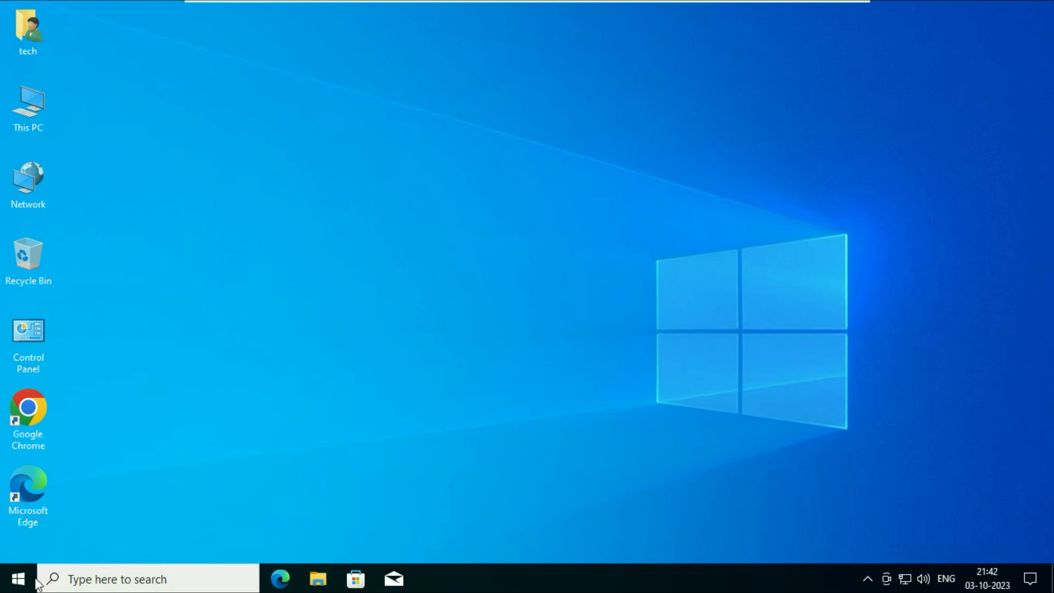
click(17, 578)
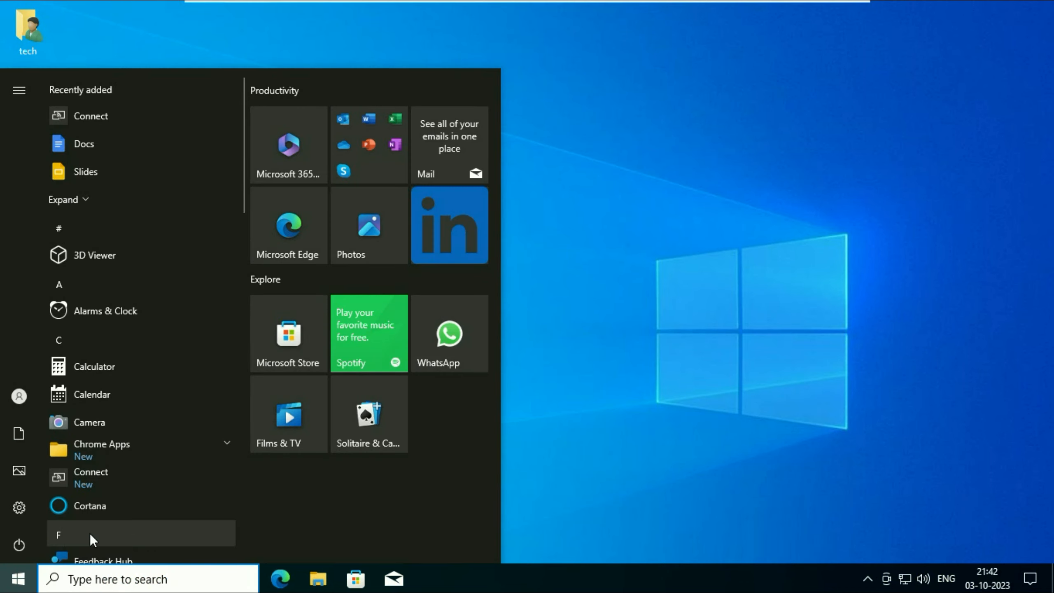
text(con)
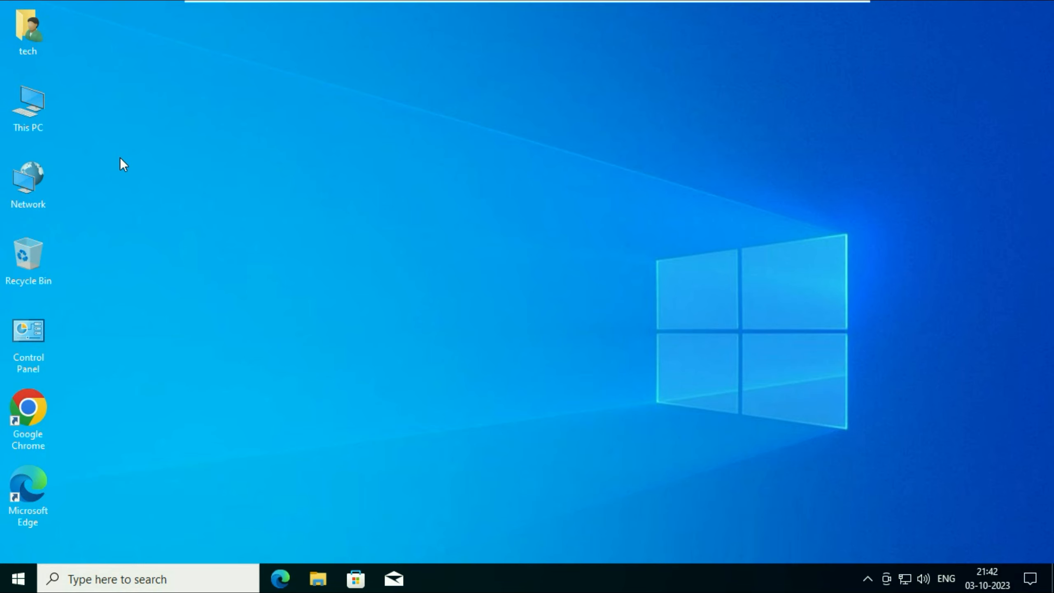
Launch Control Panel from the desktop and switch View by to Small icons.
double_click(28, 329)
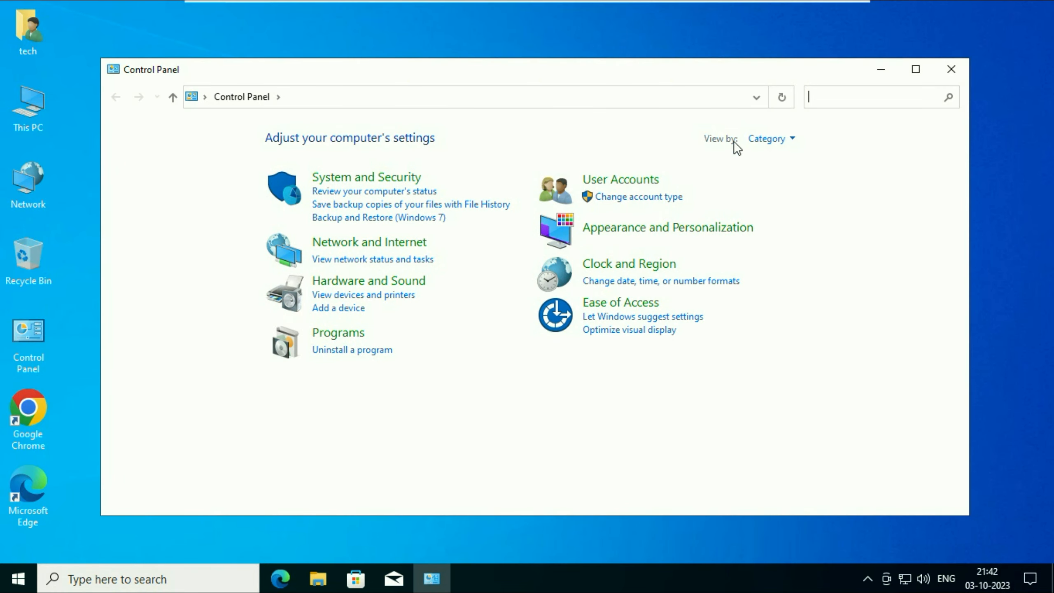
click(771, 138)
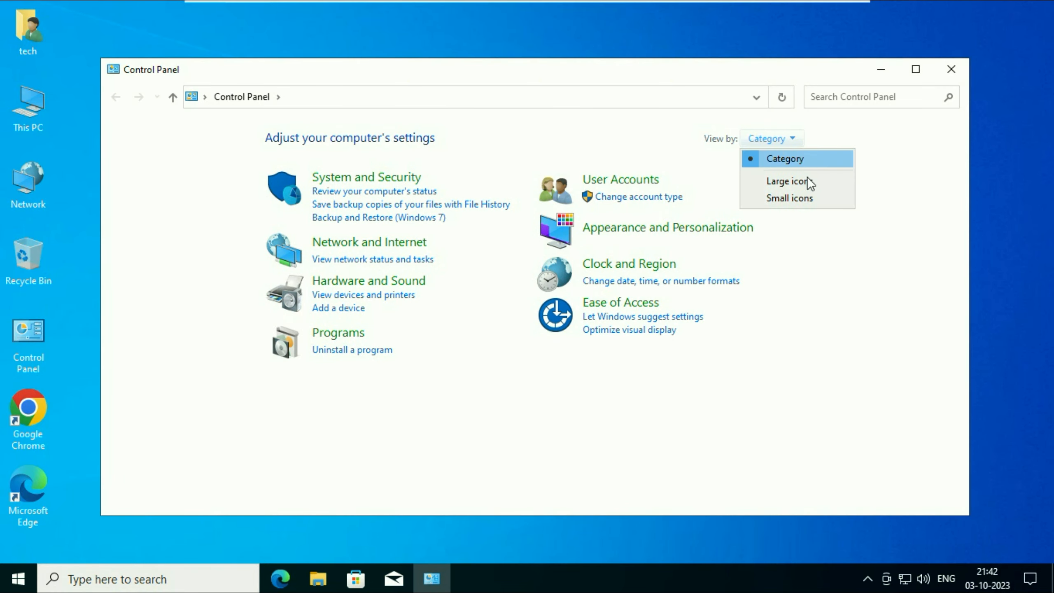
click(789, 198)
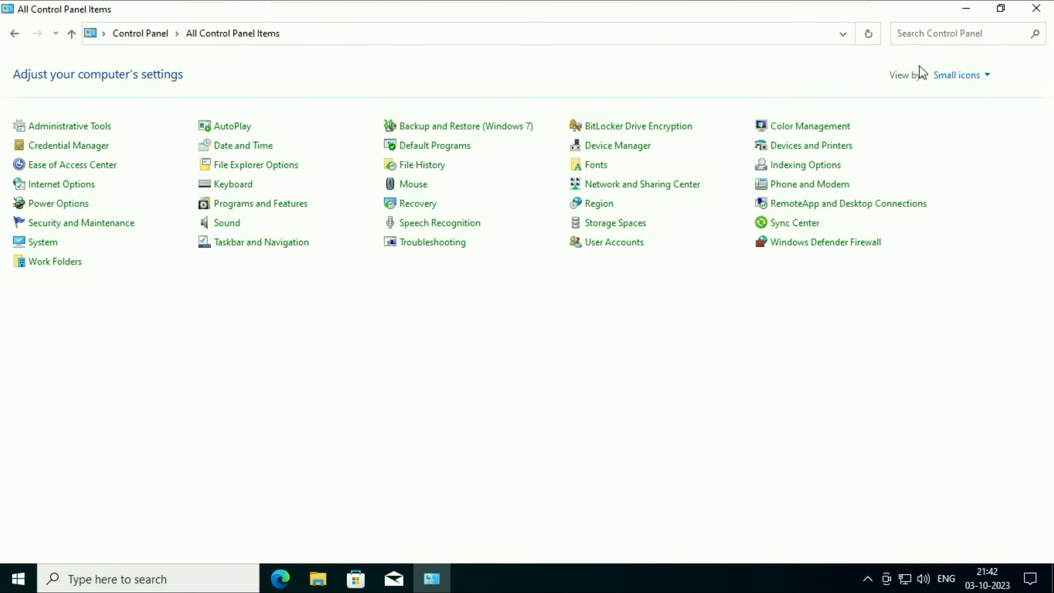
mouse_move(226, 222)
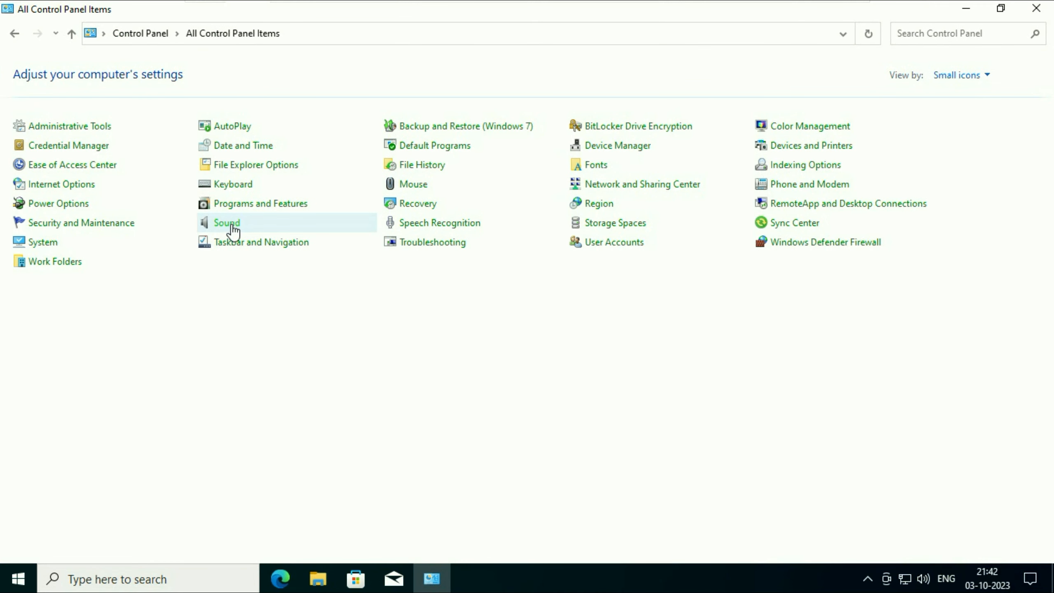
In the Sound dialog's Recording tab, disable the microphone.
double_click(226, 222)
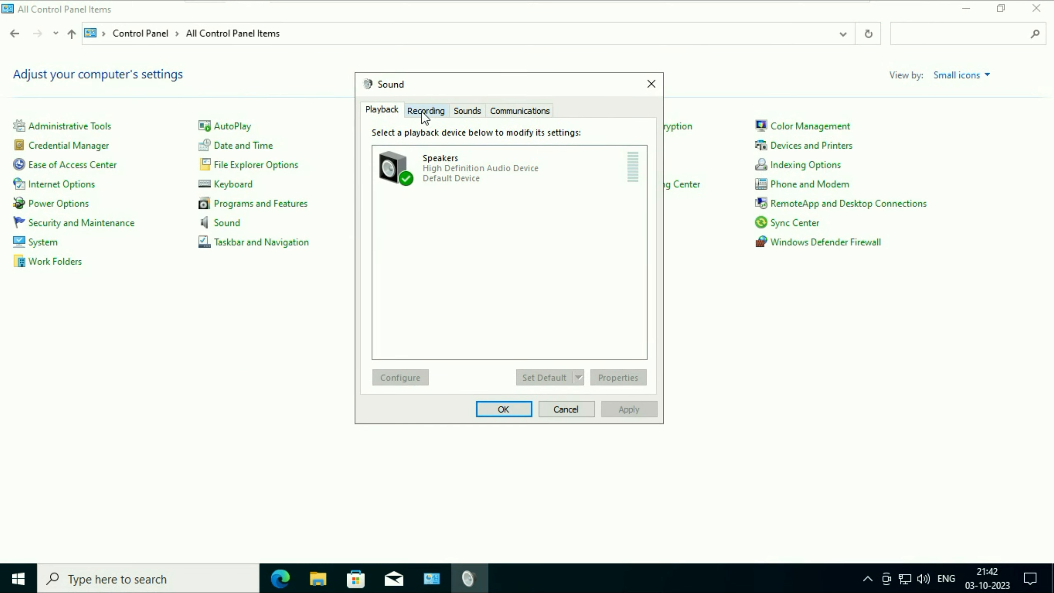
click(425, 110)
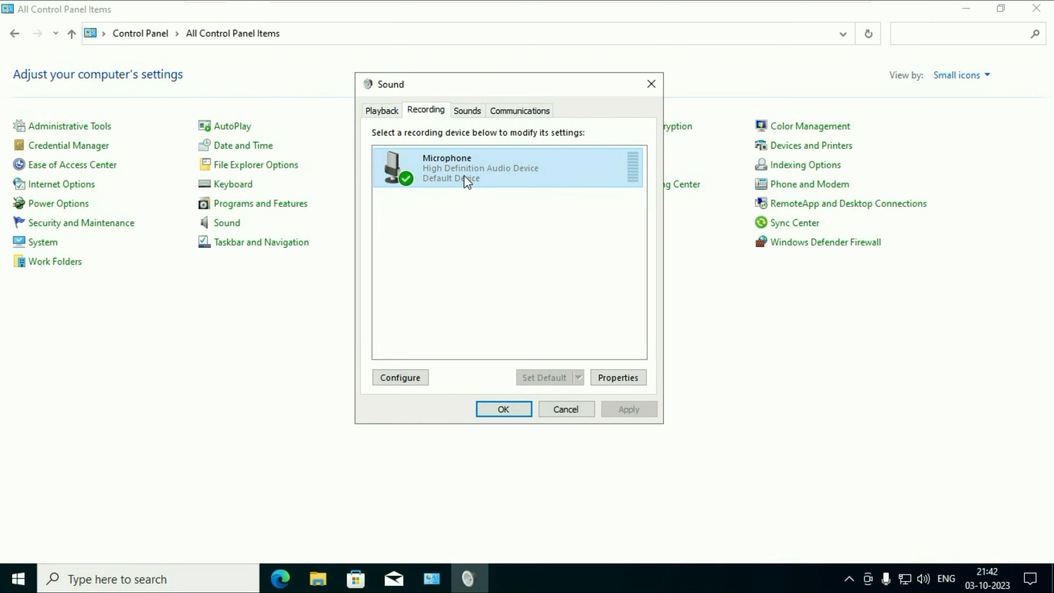
mouse_move(430, 212)
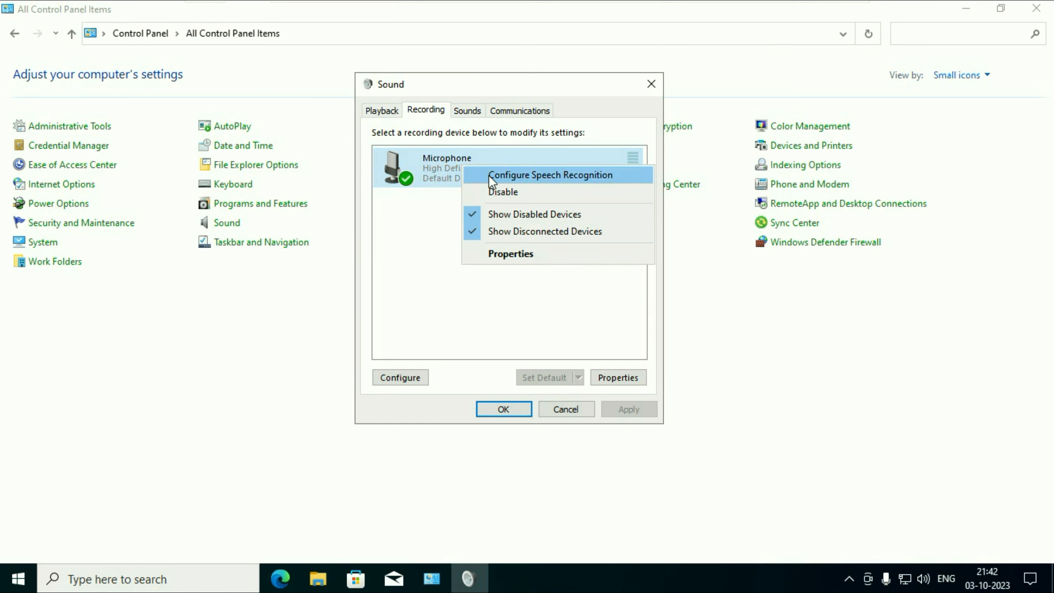
click(503, 192)
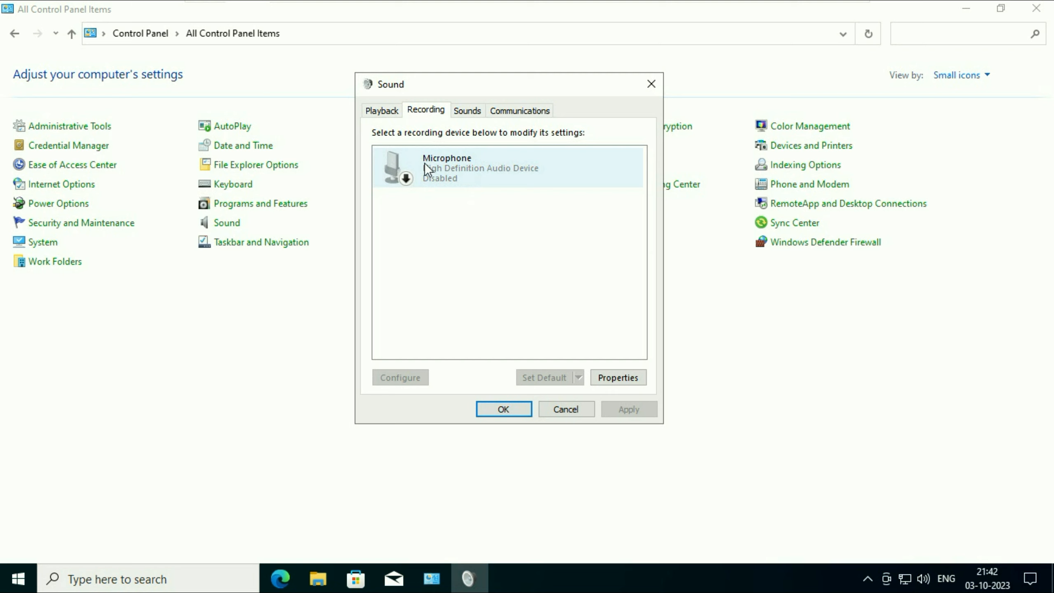
Re-enable the microphone as the default recording device and bring up its actions.
right_click(446, 166)
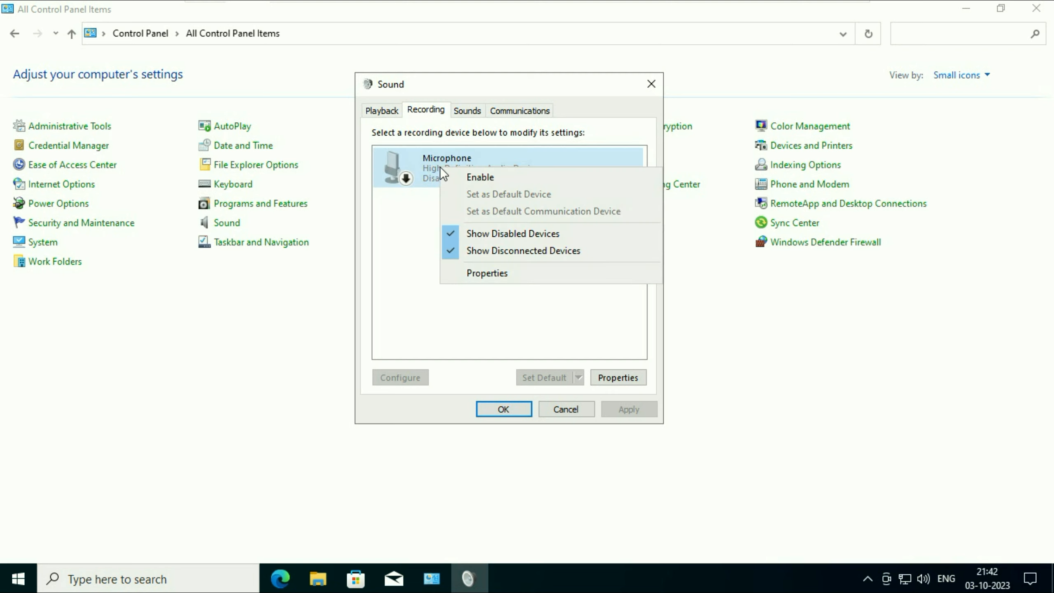
click(480, 177)
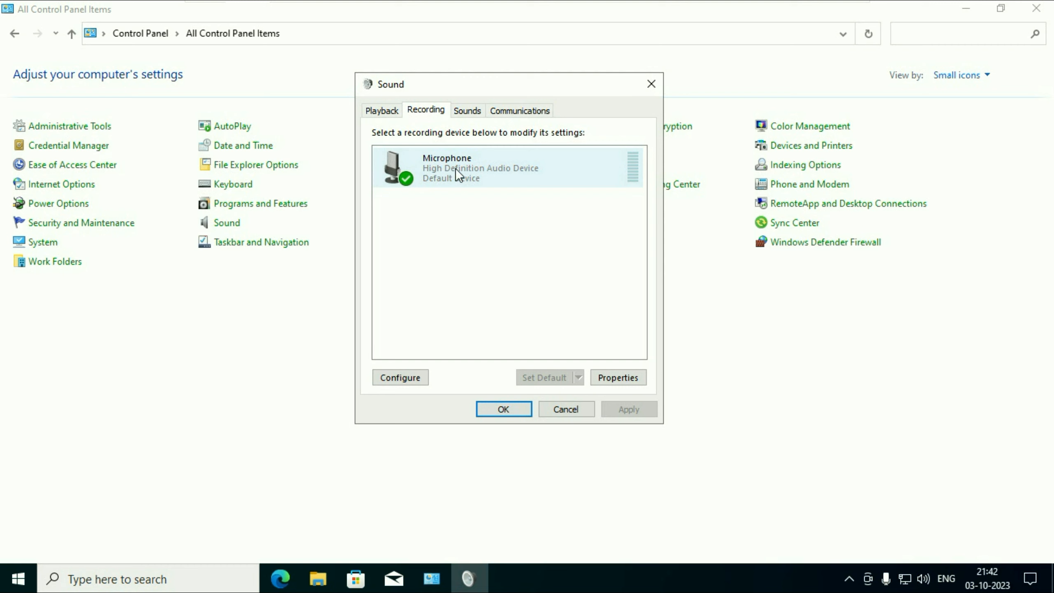
right_click(457, 168)
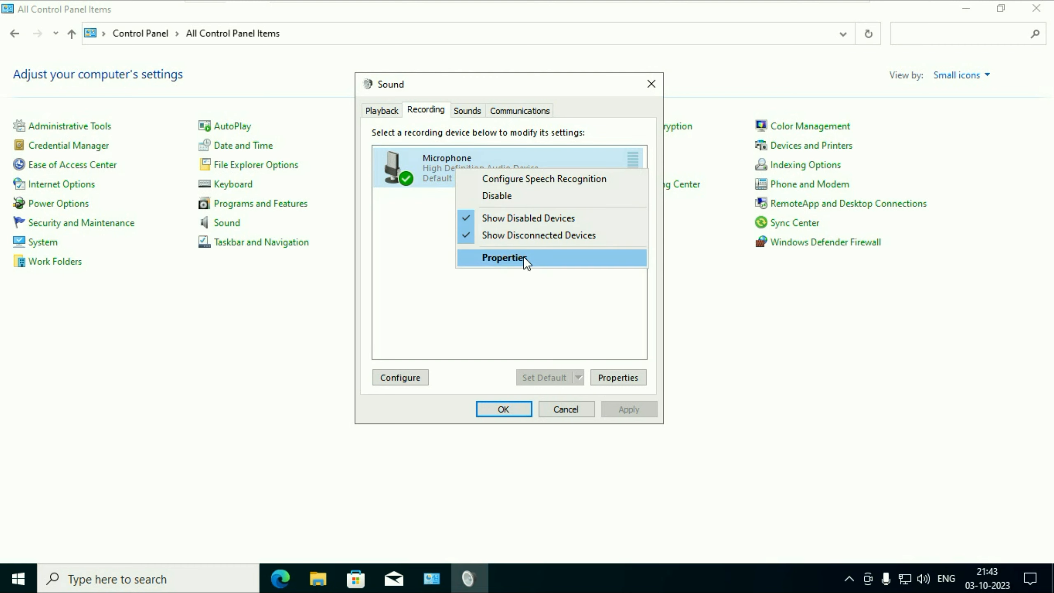
In the microphone's Properties, go to Levels and unmute the microphone.
click(503, 258)
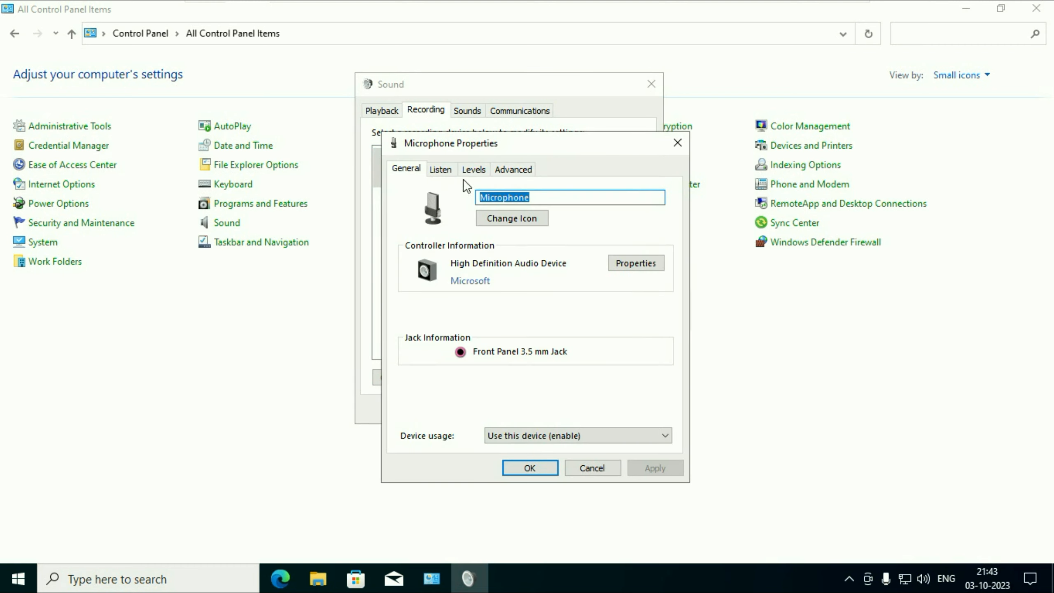
mouse_move(474, 170)
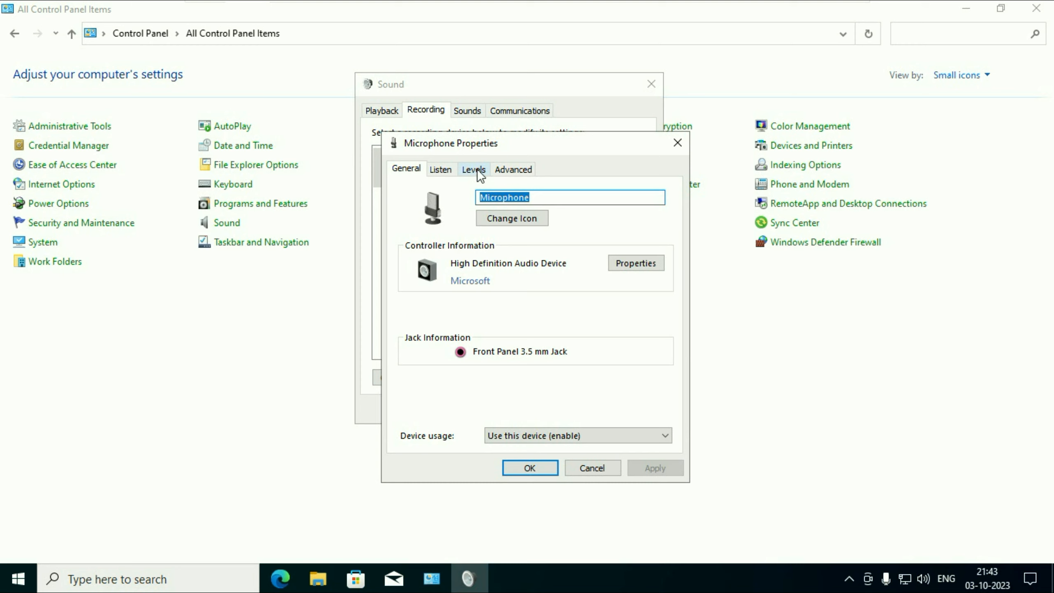
click(474, 169)
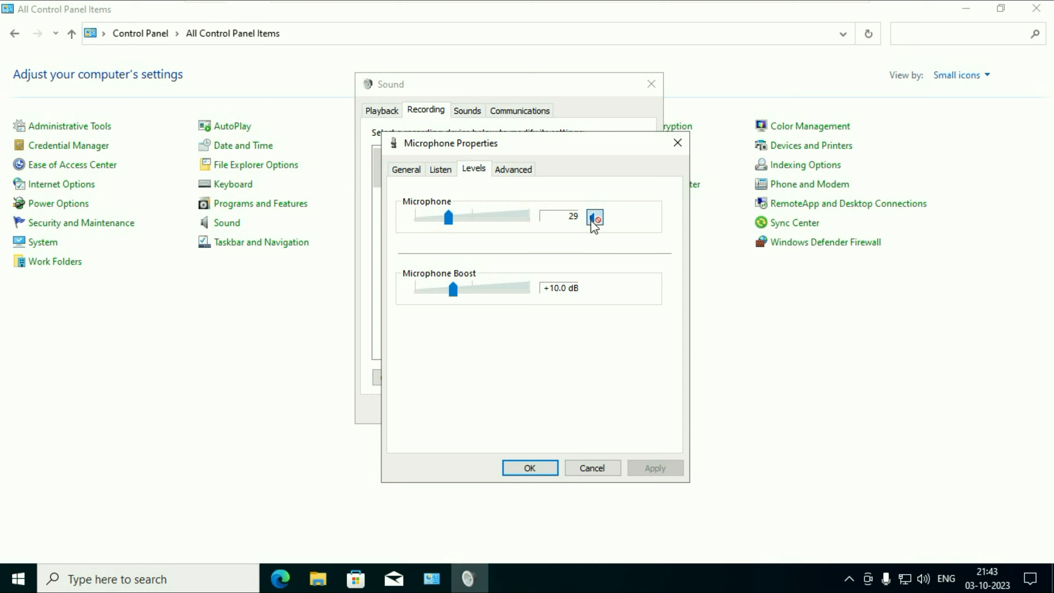
click(594, 216)
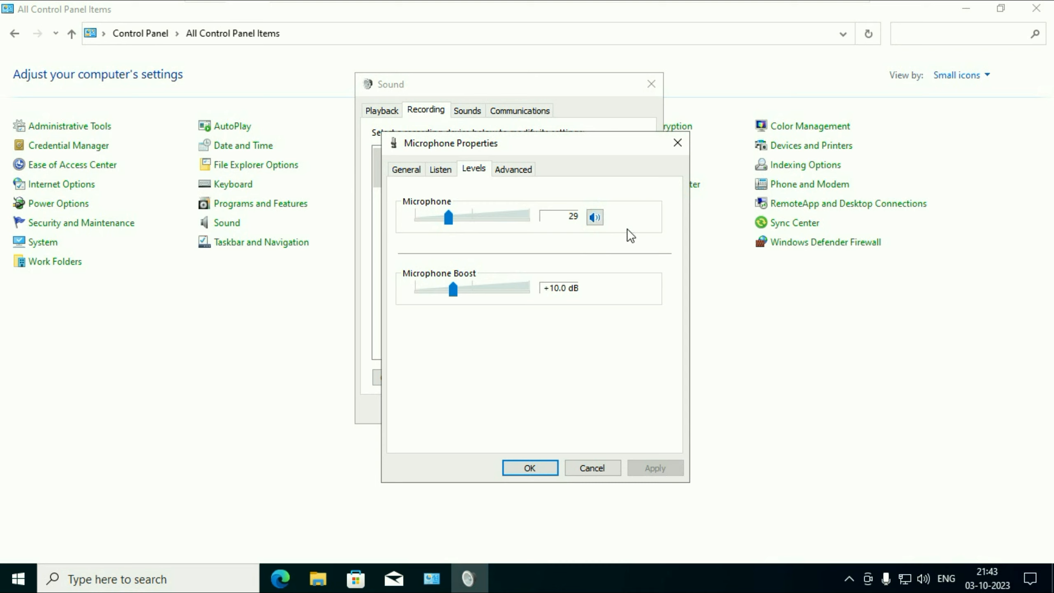
Adjust the Microphone level slider to 72 and save with OK.
drag(448, 217, 429, 216)
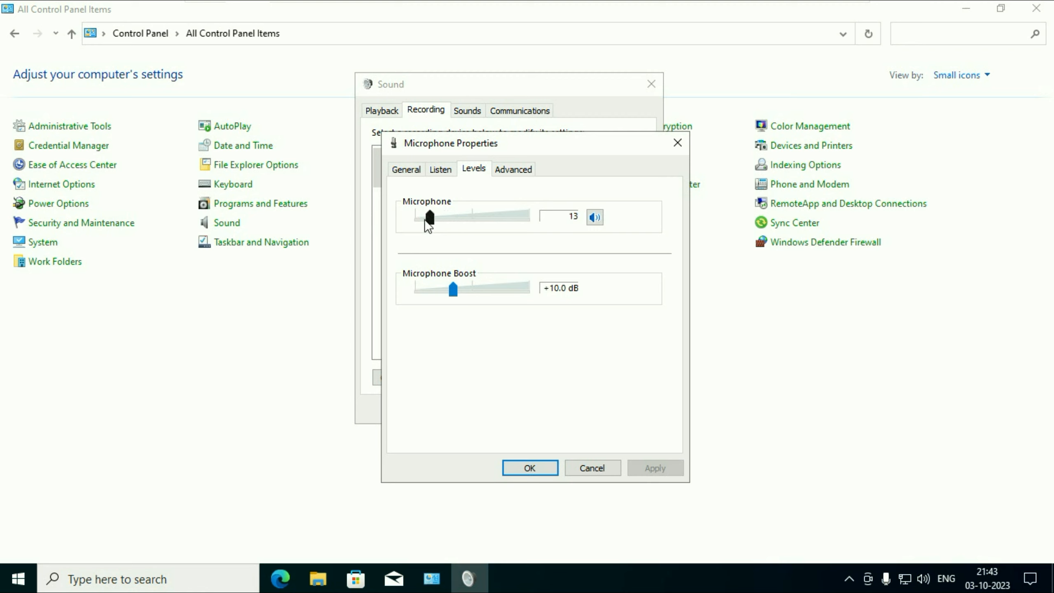
drag(430, 217, 415, 217)
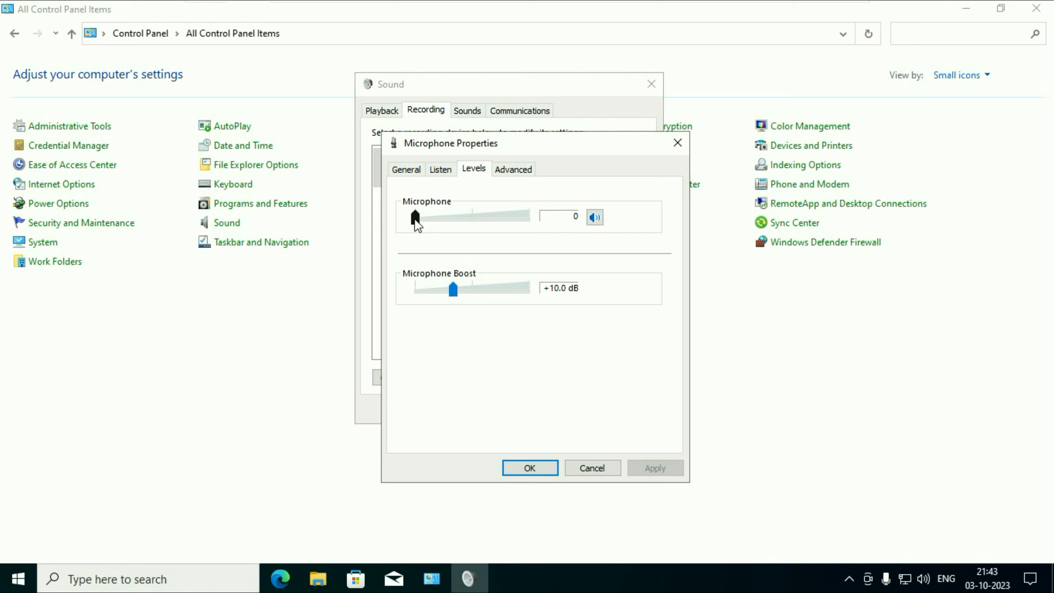
drag(415, 217, 466, 216)
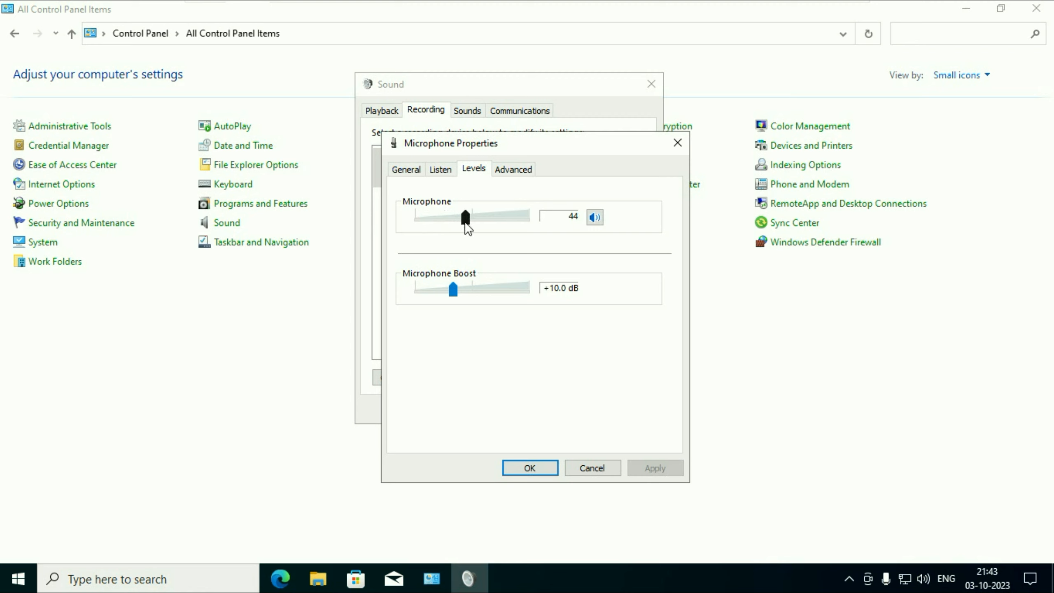
drag(465, 217, 497, 217)
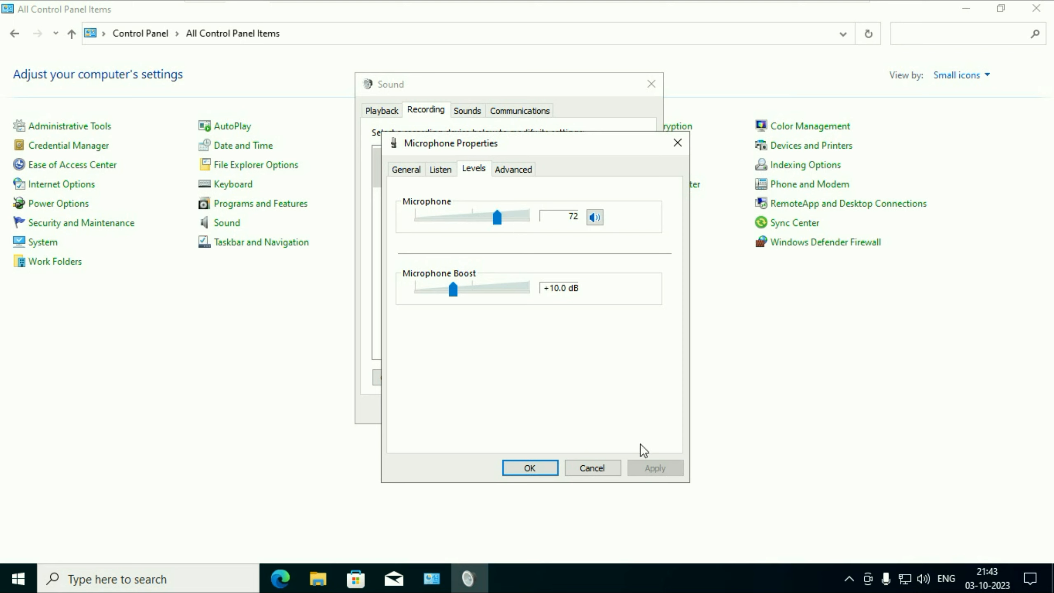
click(528, 467)
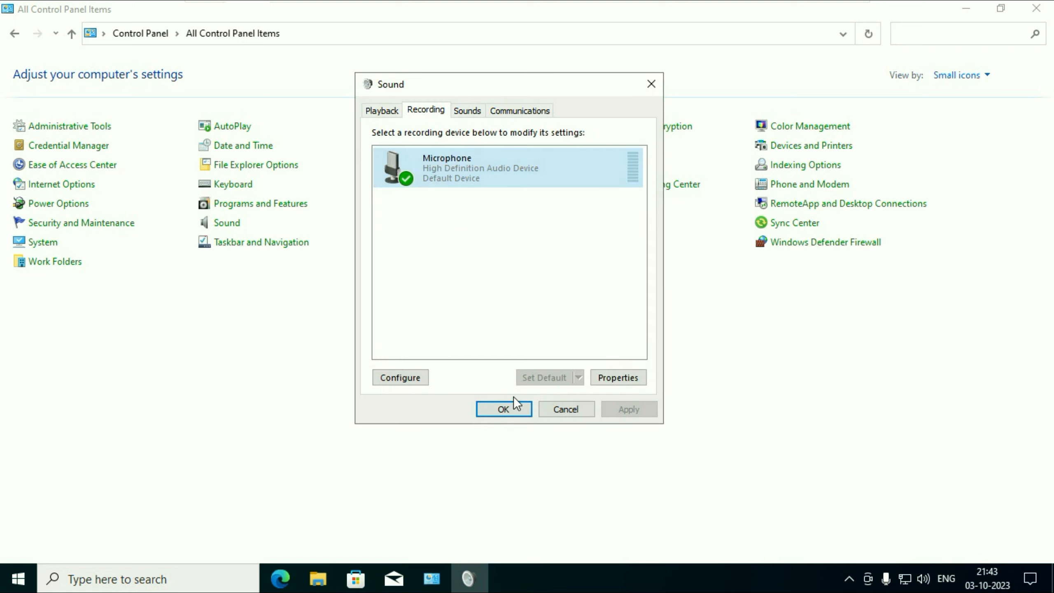
Close the Sound dialog and launch Device Manager maximized from the Start quick menu.
click(503, 408)
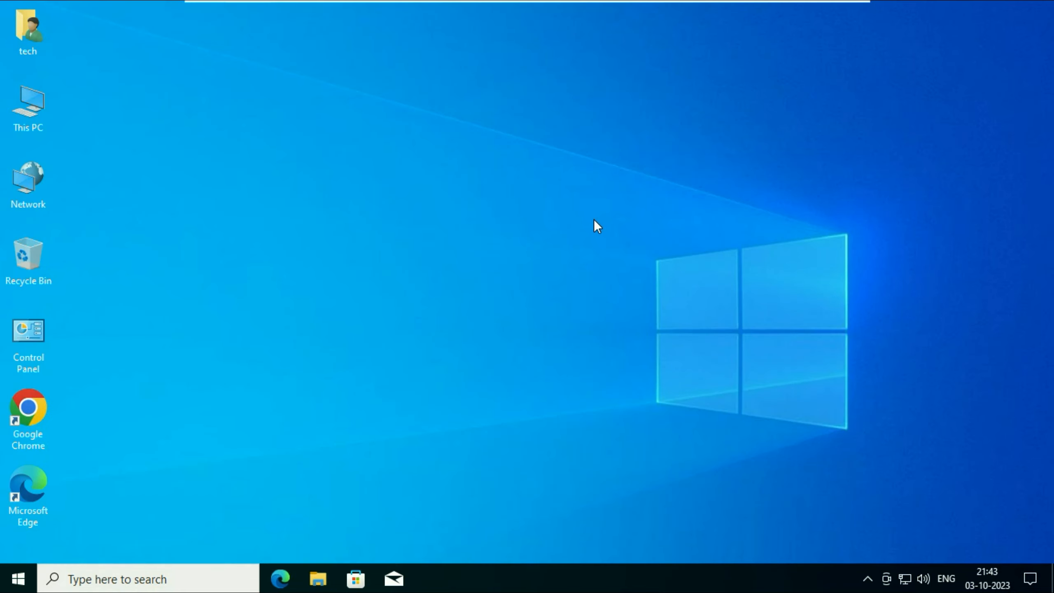
right_click(13, 578)
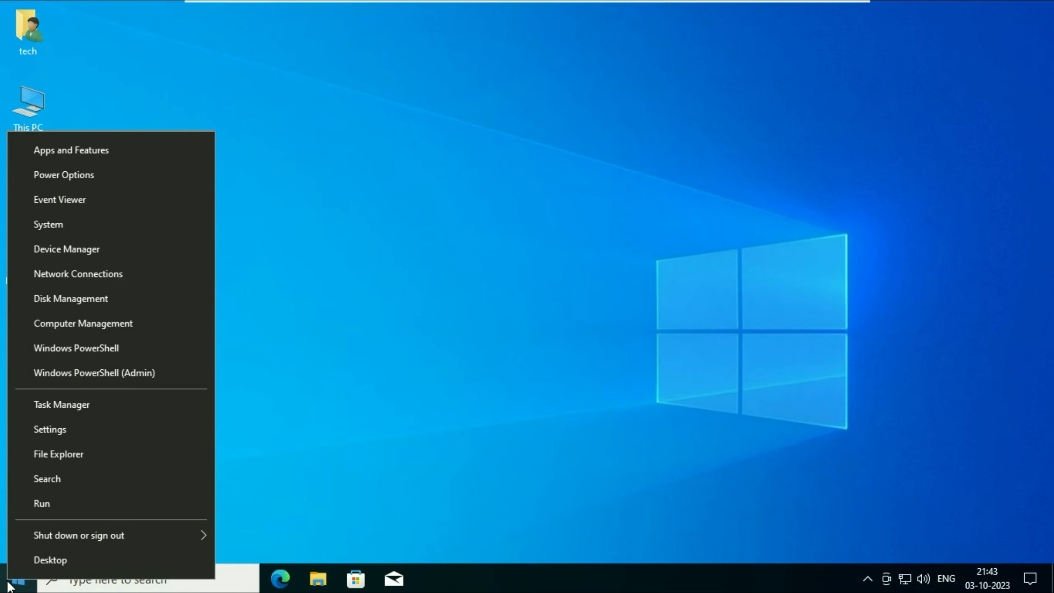
mouse_move(66, 248)
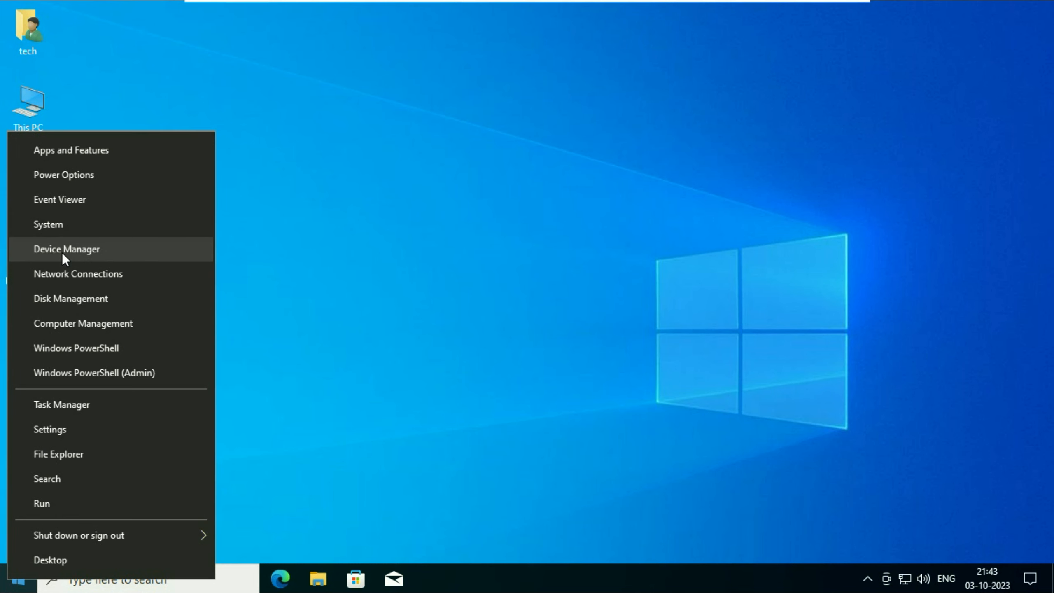
click(66, 249)
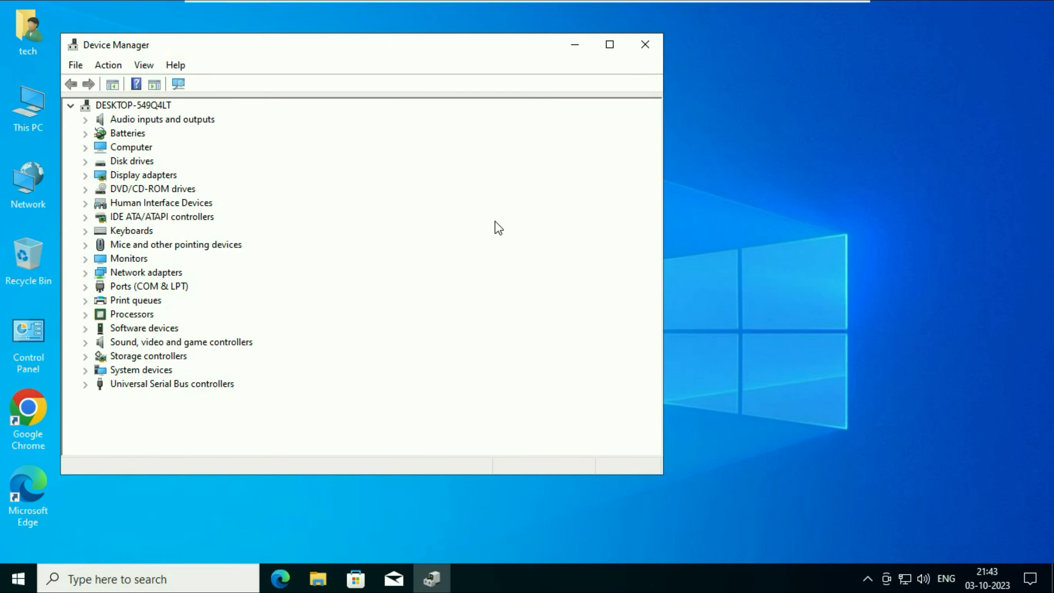
click(608, 44)
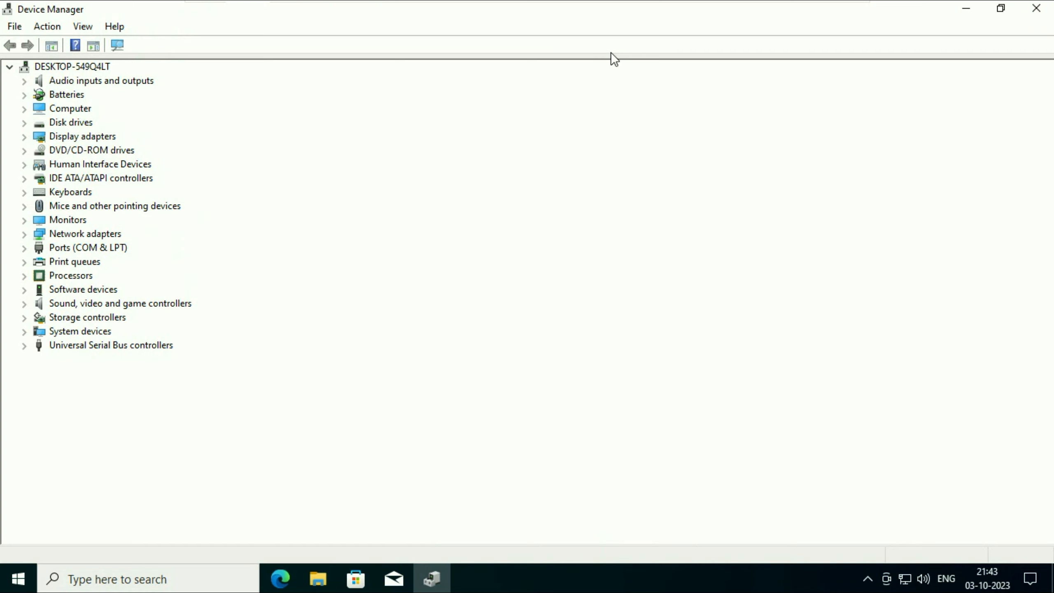
mouse_move(61, 93)
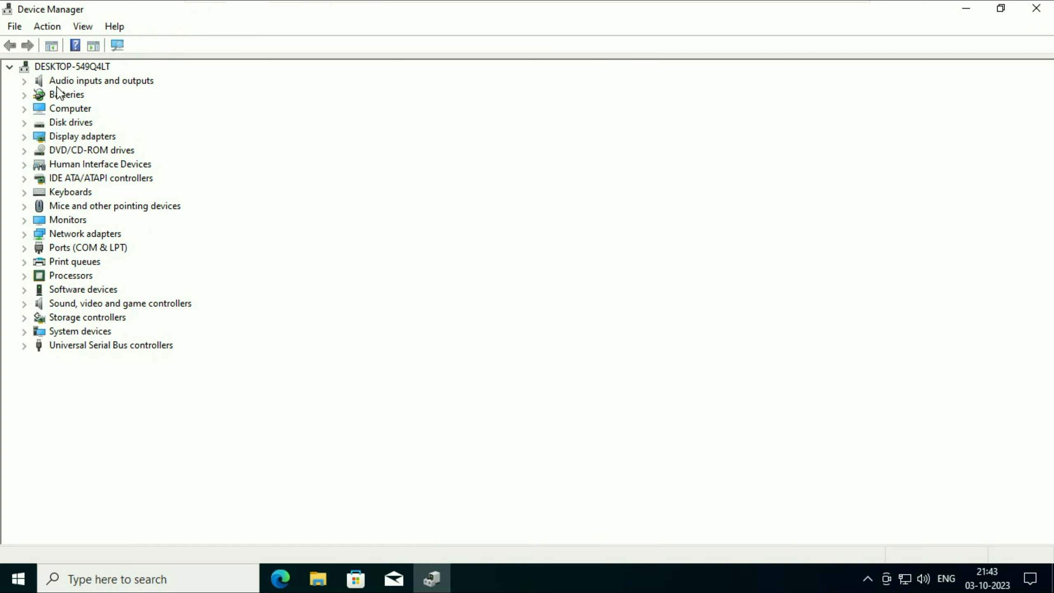
mouse_move(101, 89)
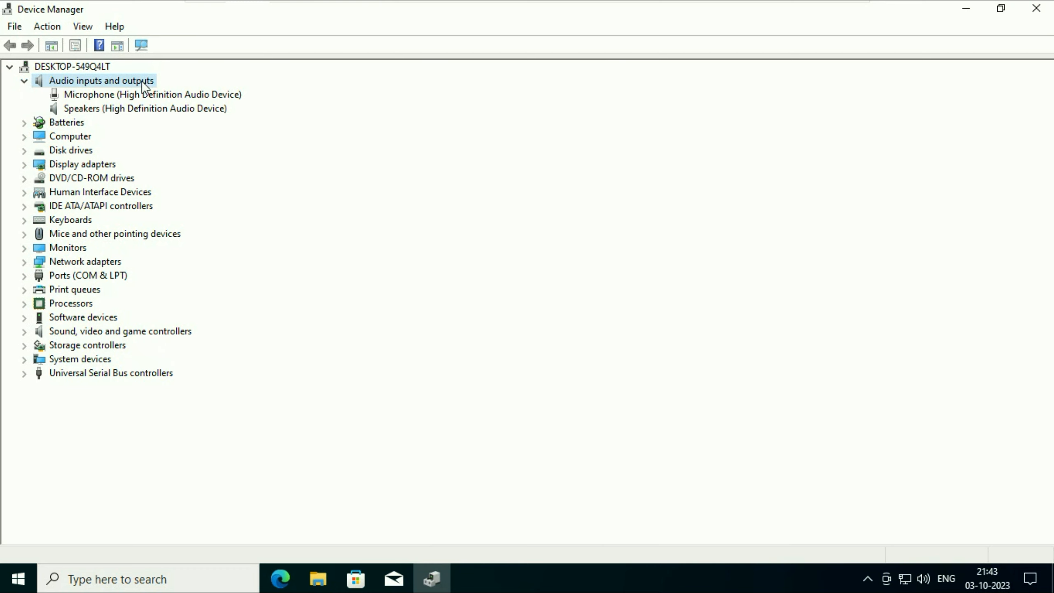
Update the Microphone device's driver automatically; Windows reports the best driver is installed.
click(152, 94)
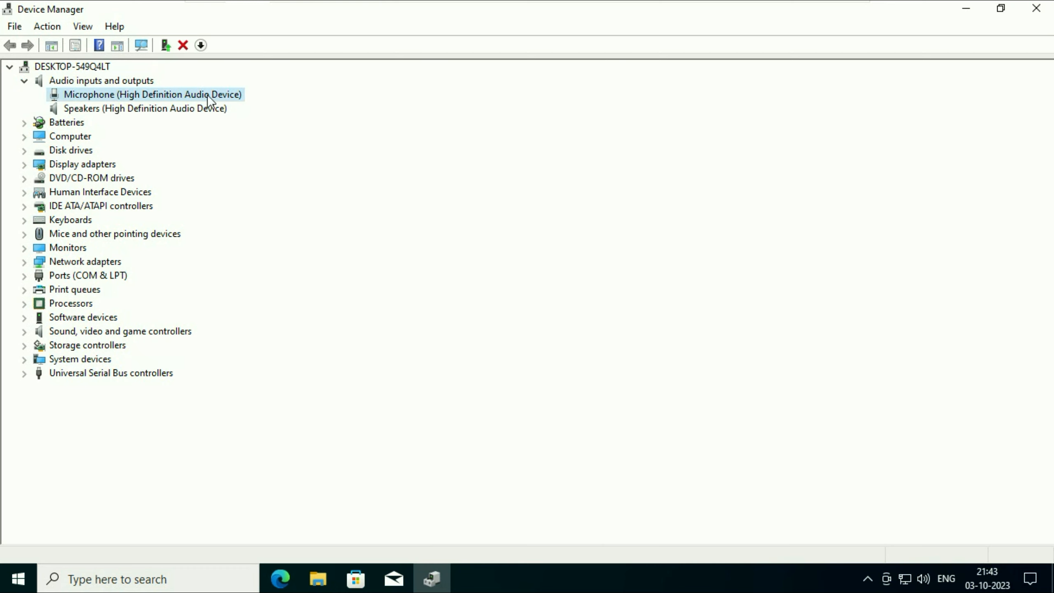
right_click(153, 94)
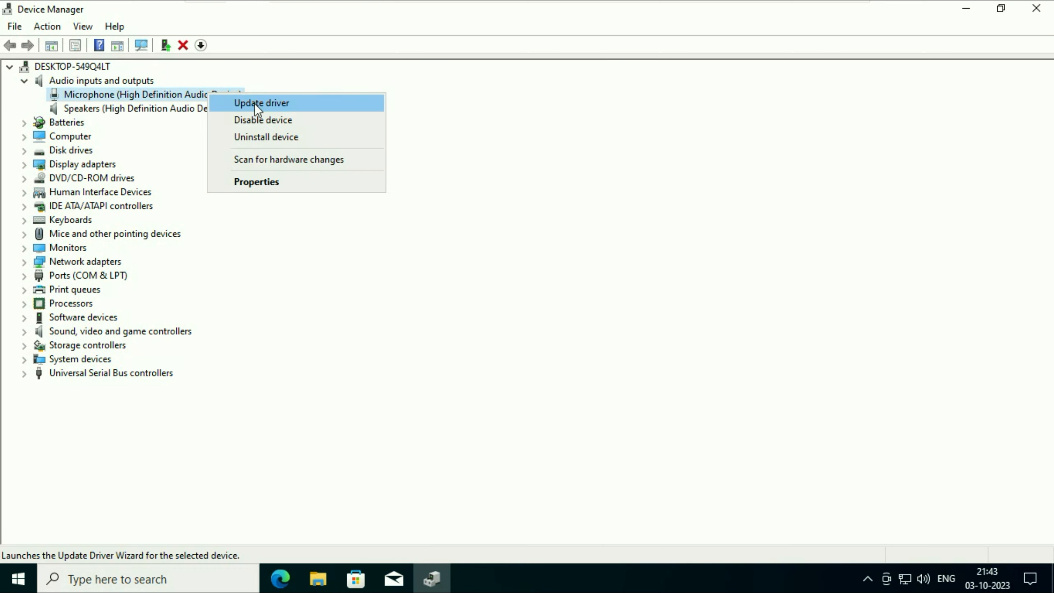
click(261, 102)
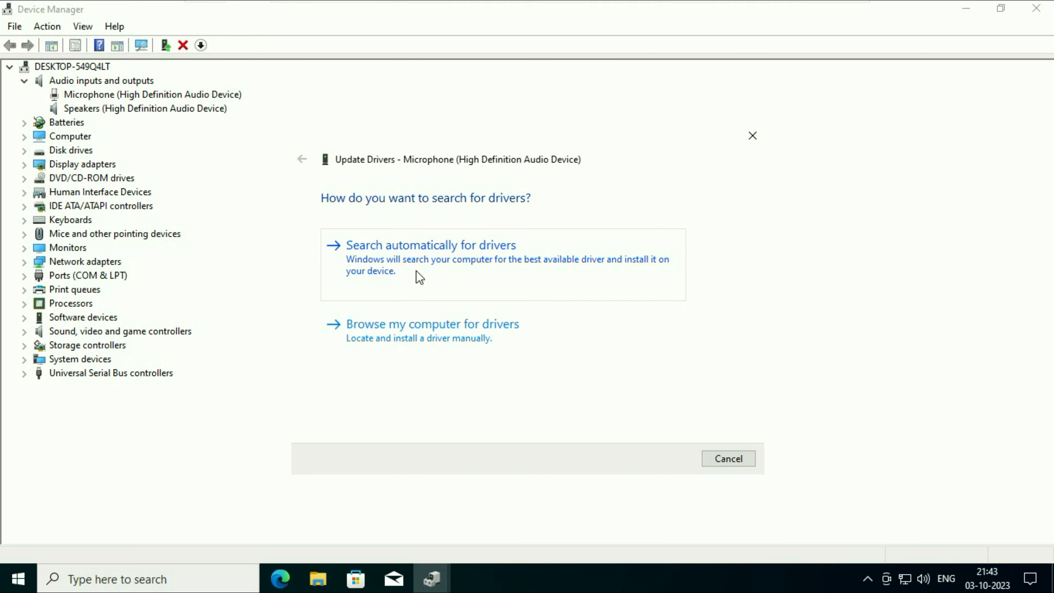
click(430, 245)
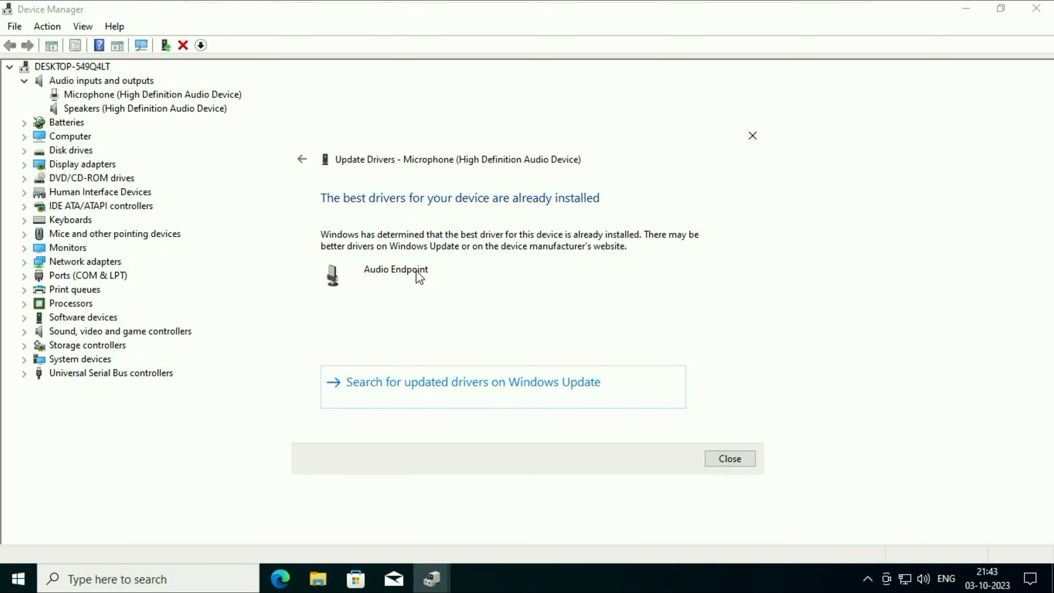
click(729, 457)
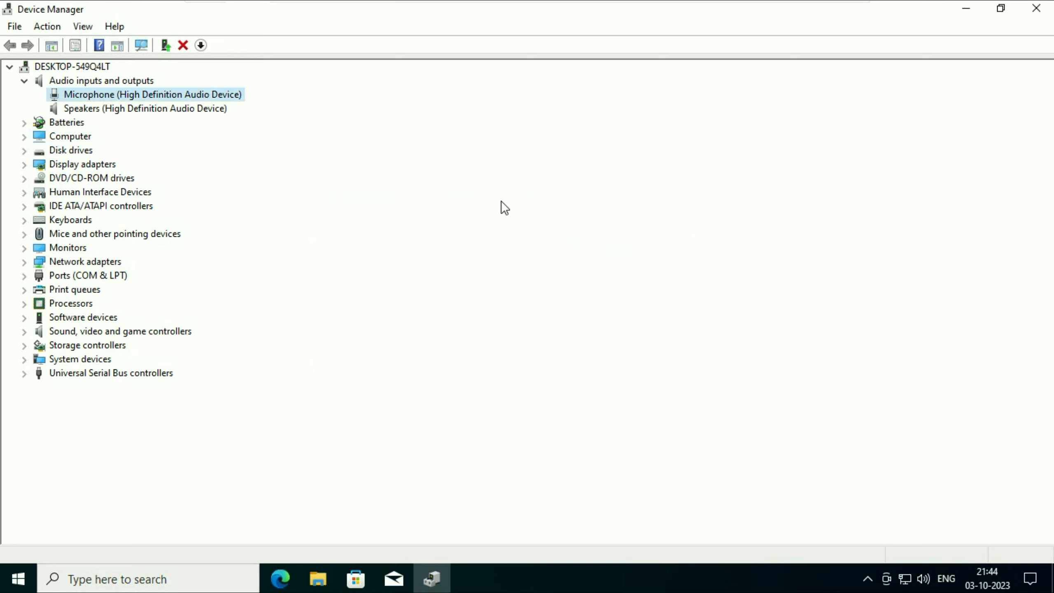
Dismiss the microphone's context menu and close Device Manager, returning to the desktop.
right_click(151, 94)
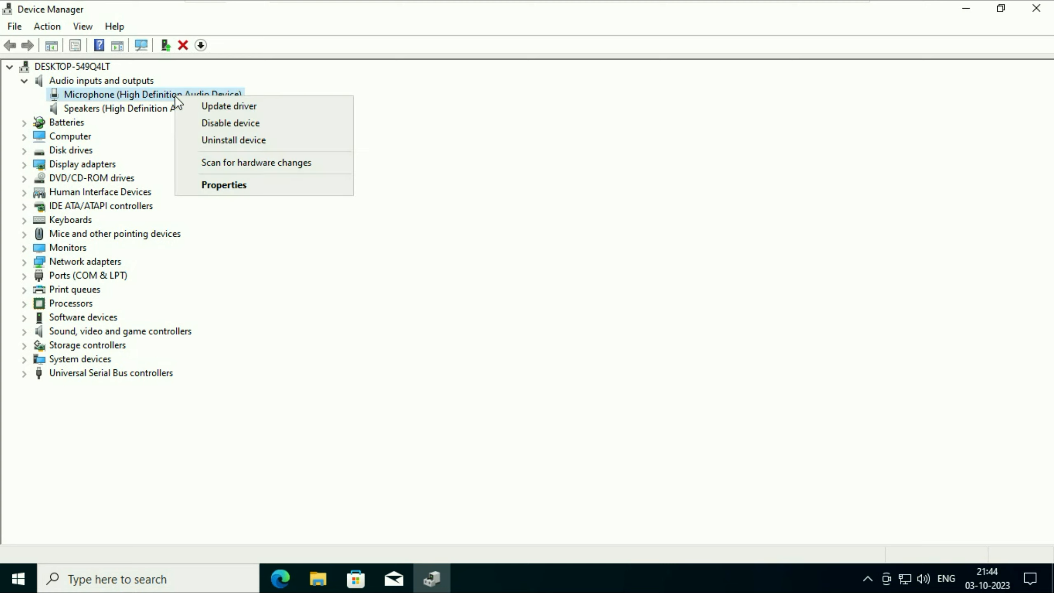
click(233, 140)
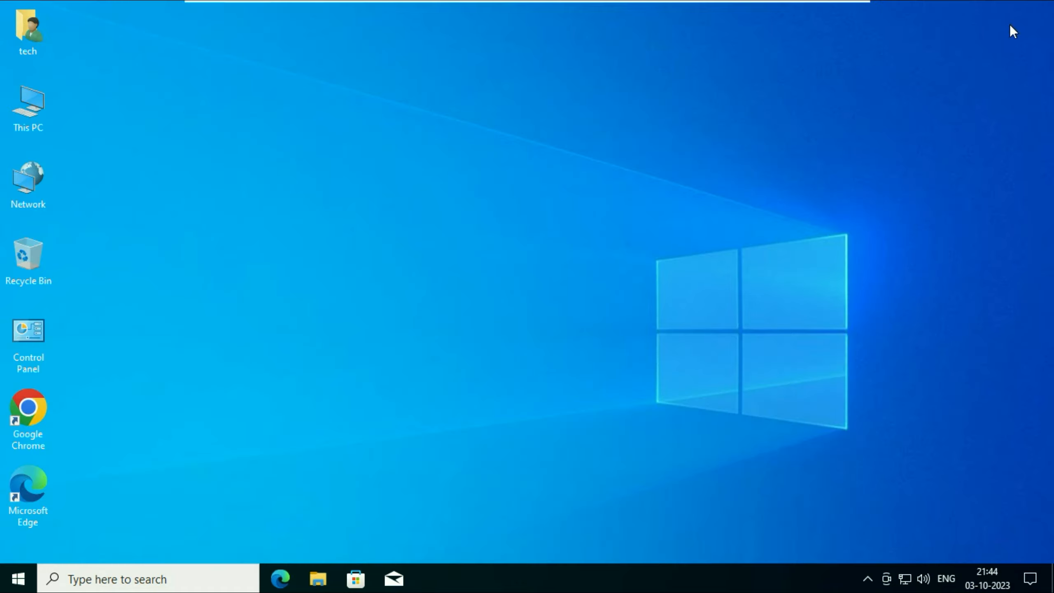
mouse_move(557, 352)
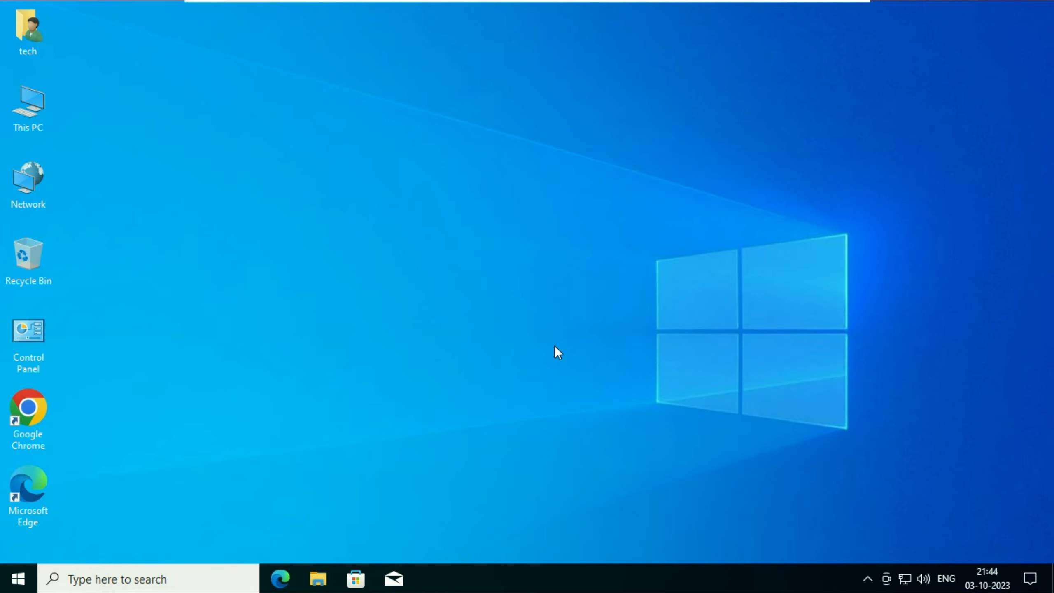